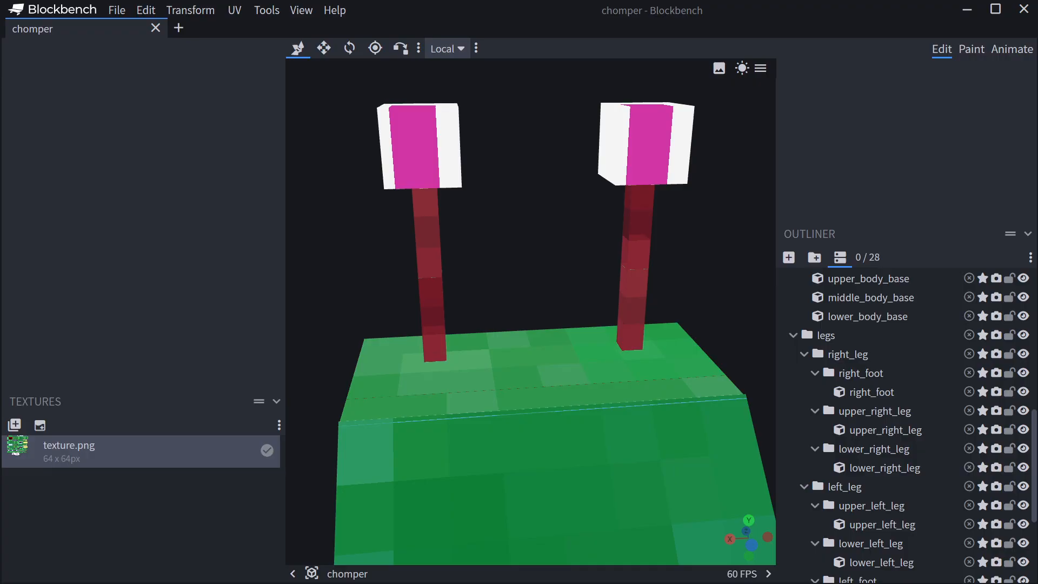
pyautogui.moveTo(151, 335)
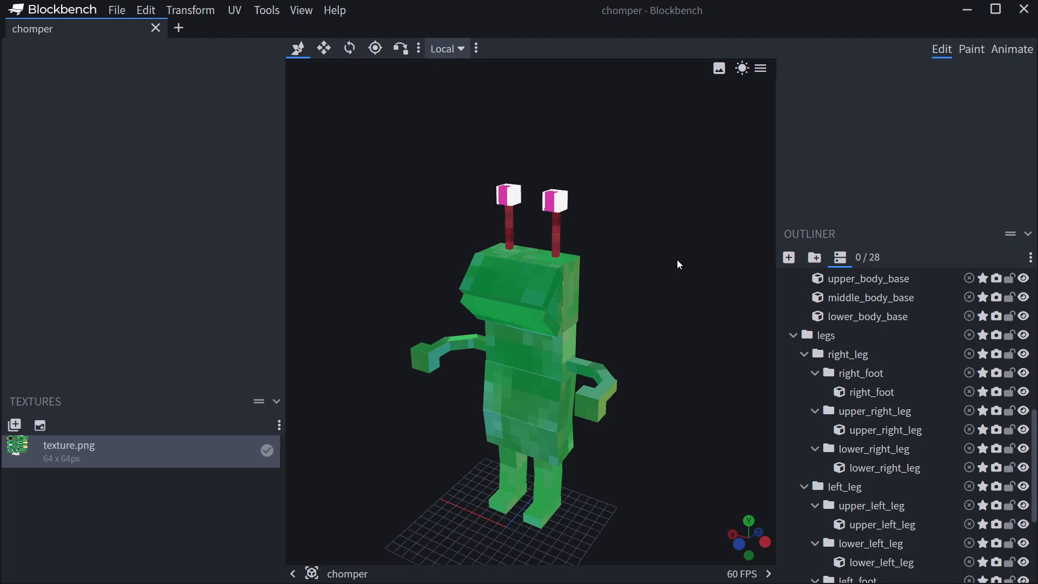
# Step: Put the chomper model into animation mode, with idle and walk animations listed
pyautogui.click(1011, 49)
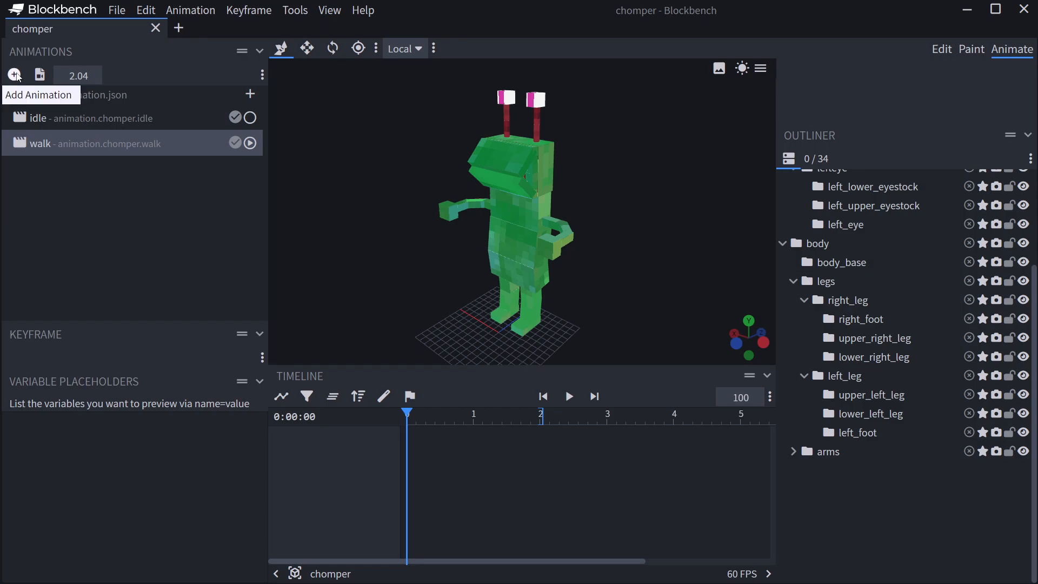
# Step: Add a new animation named animation.chomper.attack
pyautogui.click(14, 74)
pyautogui.write('animation.chomper.a')
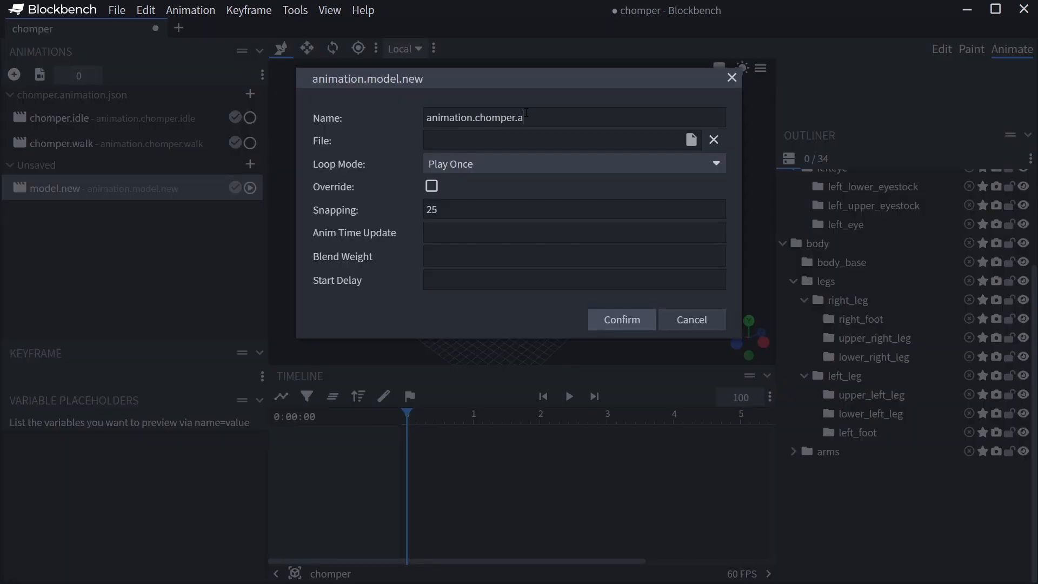
pyautogui.write('ttack')
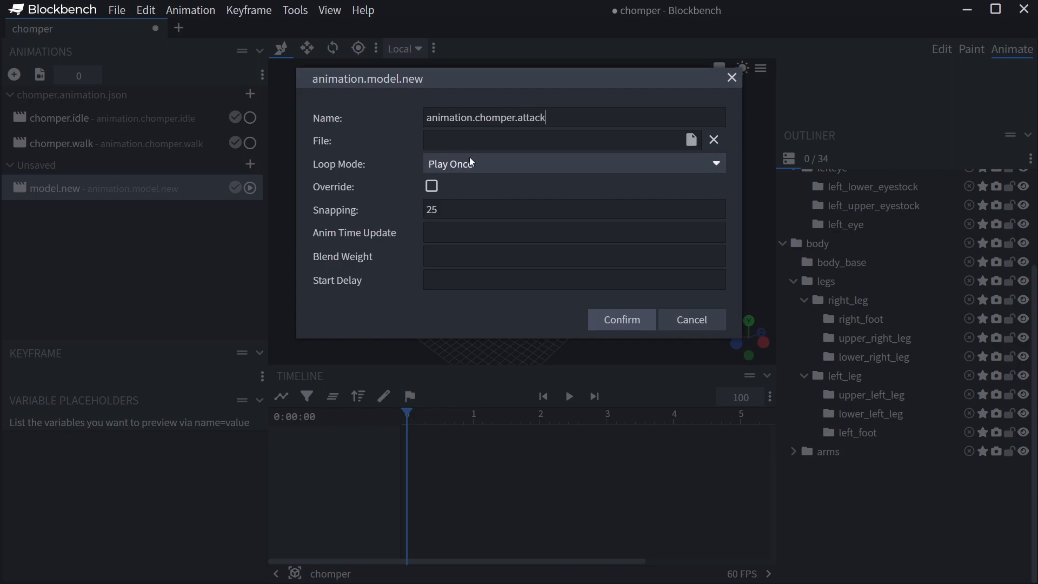
pyautogui.click(620, 319)
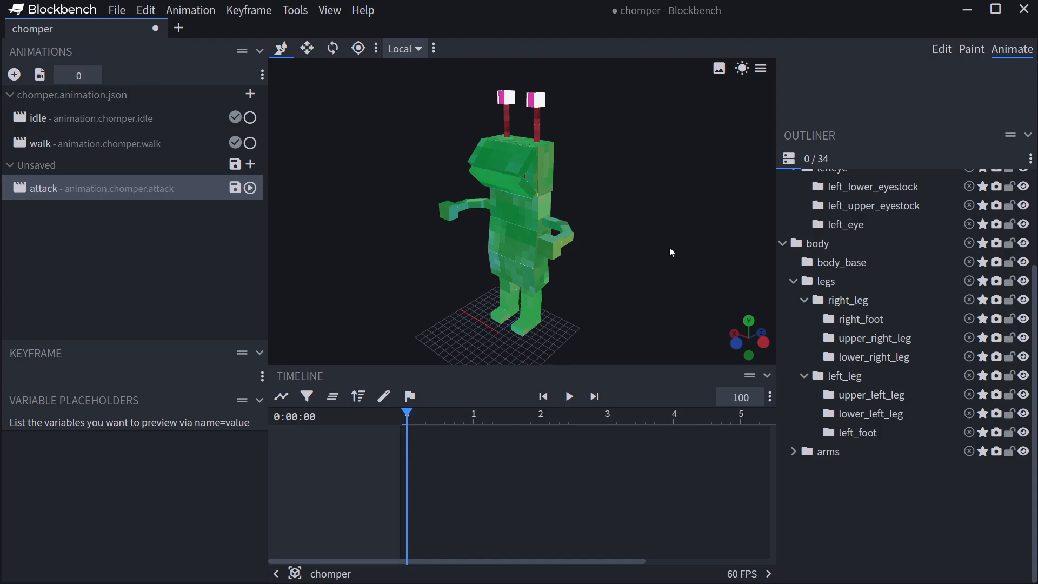
pyautogui.moveTo(552, 472)
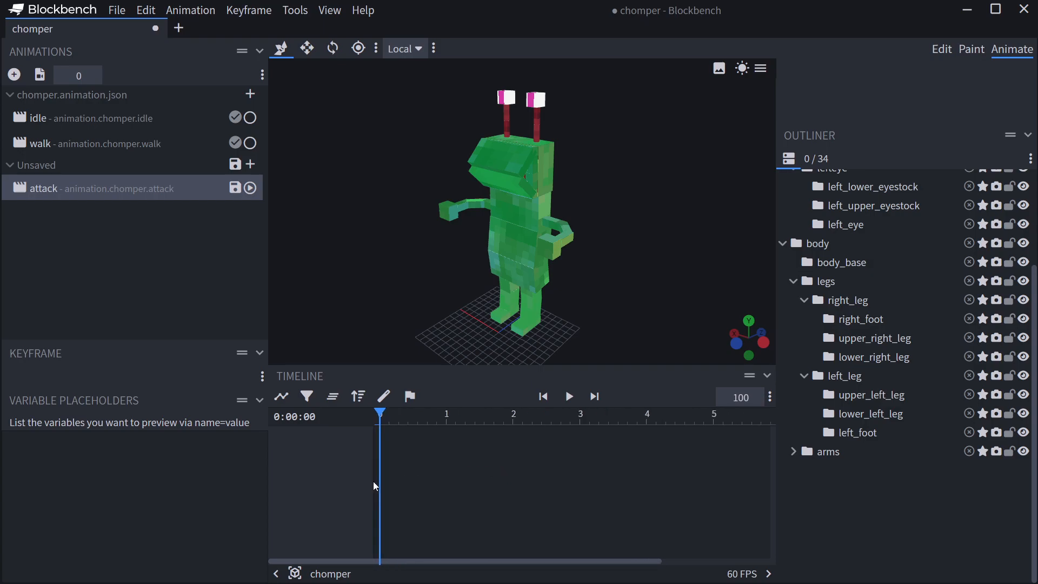
pyautogui.moveTo(525, 499)
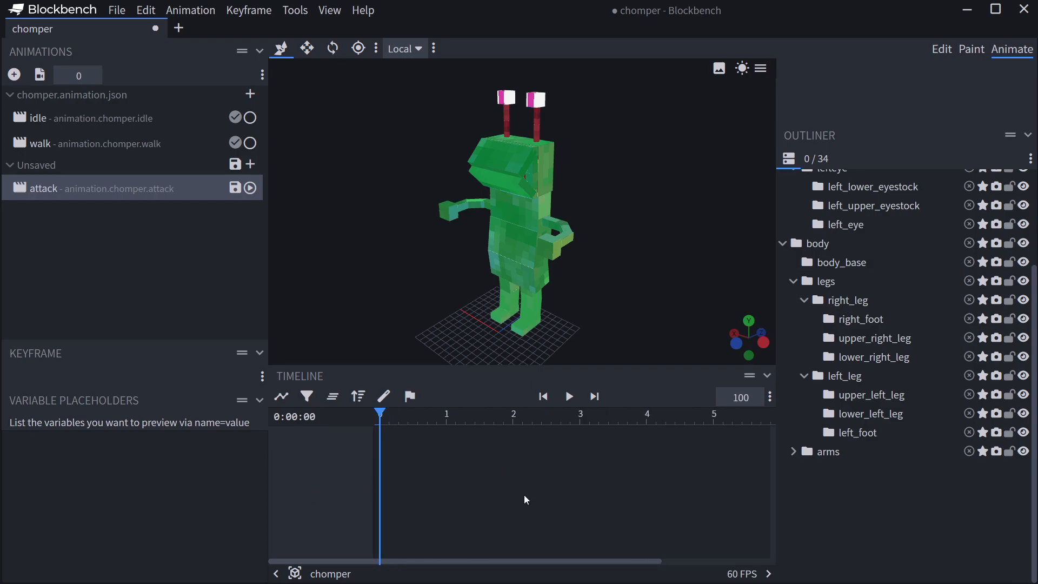
pyautogui.moveTo(524, 257)
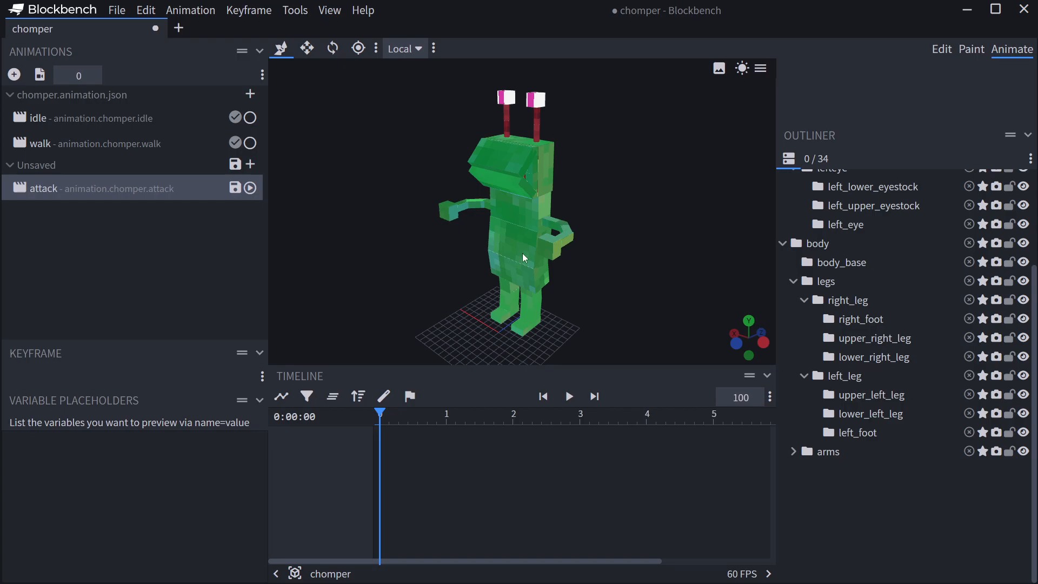
pyautogui.moveTo(503, 182)
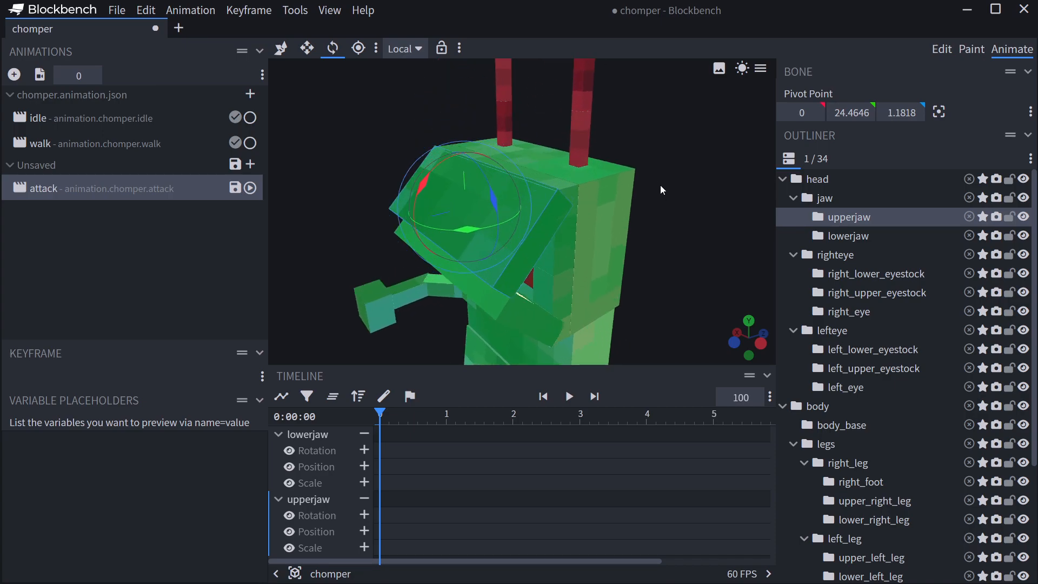
# Step: Set the lower jaw pivot at its hinge and key both jaws' rotation and position at 0
pyautogui.click(357, 48)
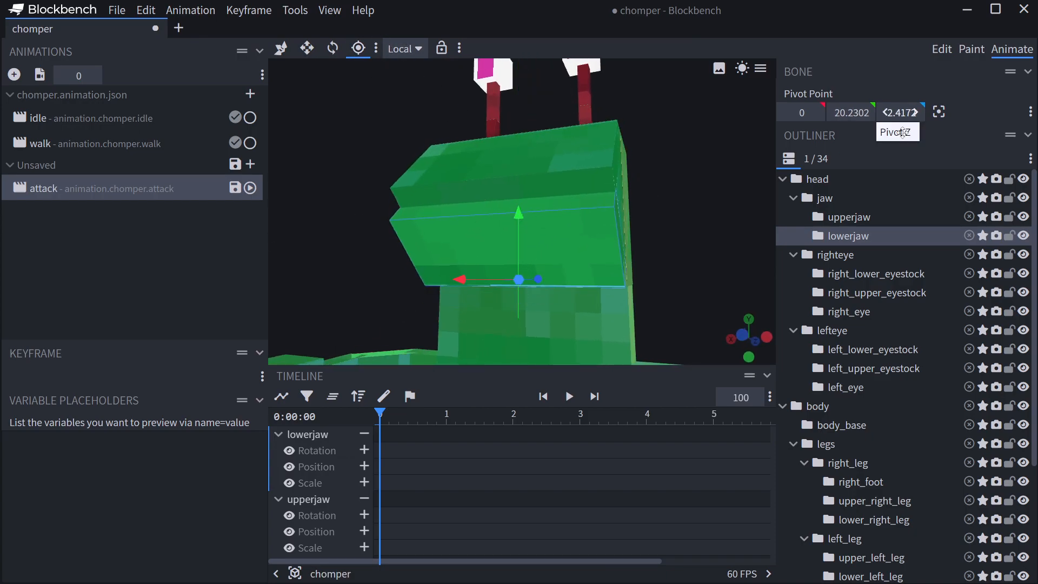
pyautogui.click(849, 217)
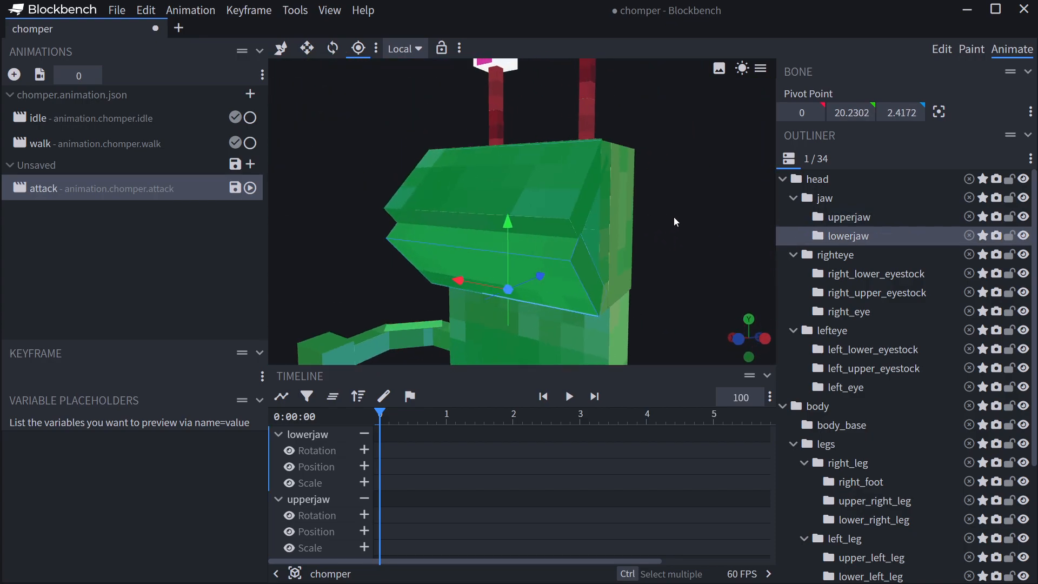
pyautogui.moveTo(676, 221); pyautogui.dragTo(354, 183)
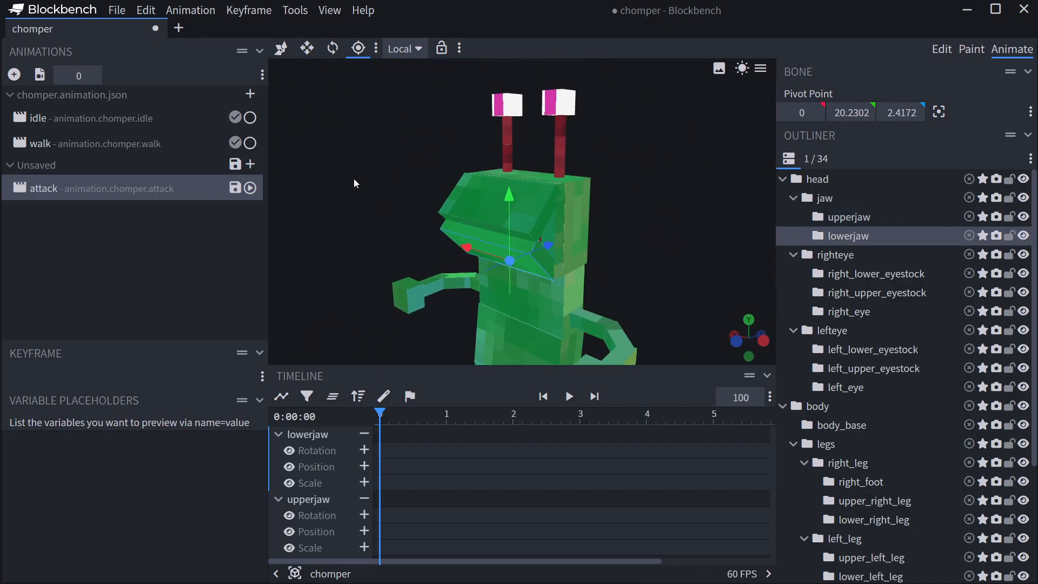
pyautogui.click(331, 48)
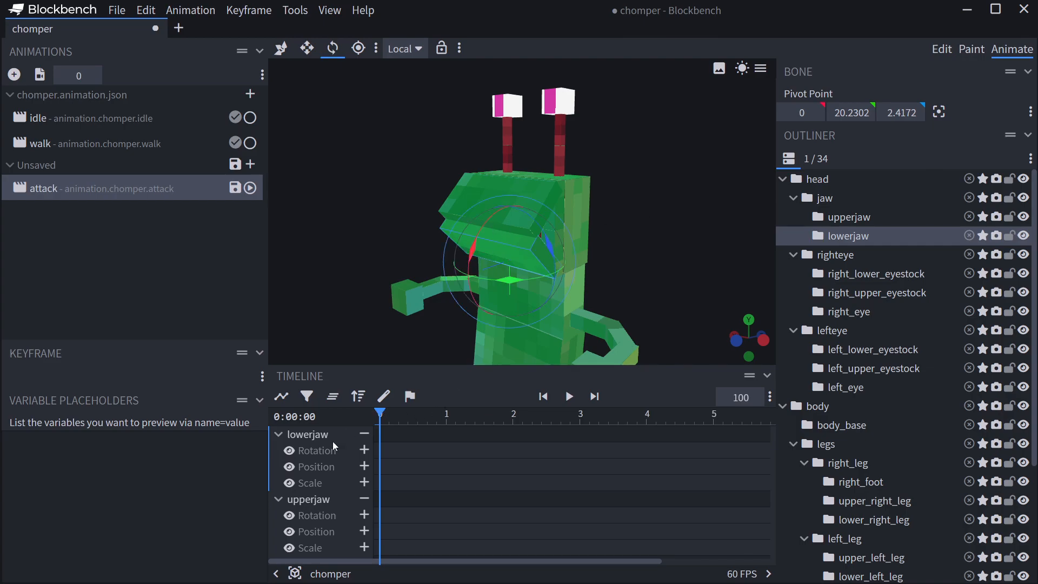
pyautogui.click(363, 466)
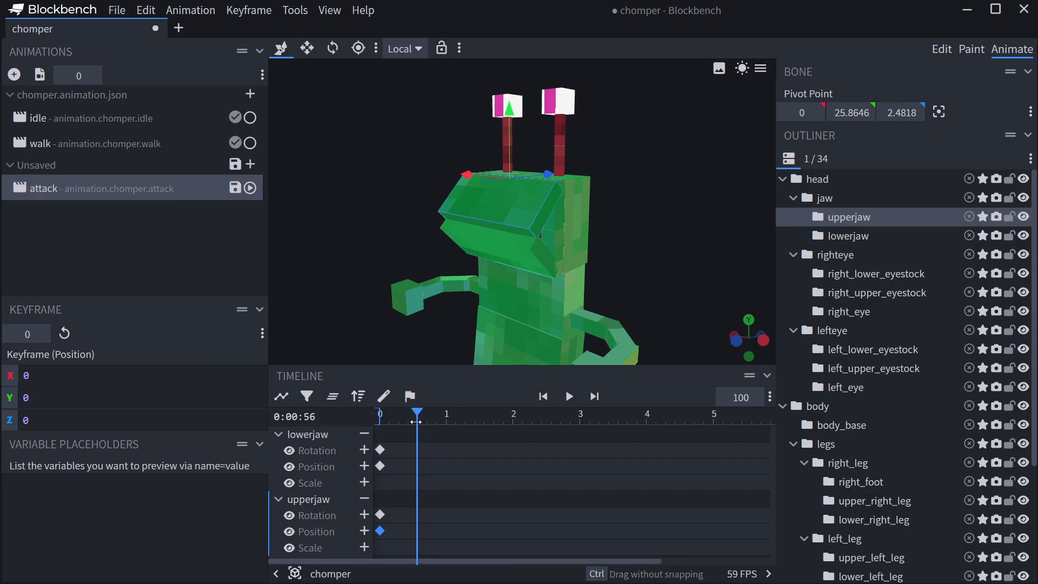
# Step: Add an upper jaw rotation key at 0.56 s and a lower jaw key at 0.8 s (X 12.5)
pyautogui.click(333, 48)
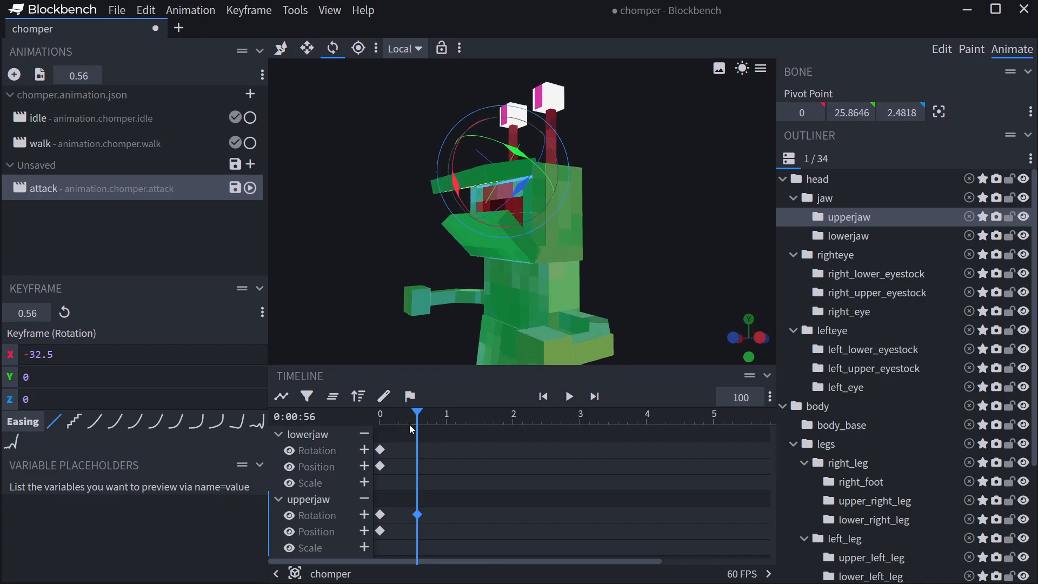
pyautogui.moveTo(421, 446)
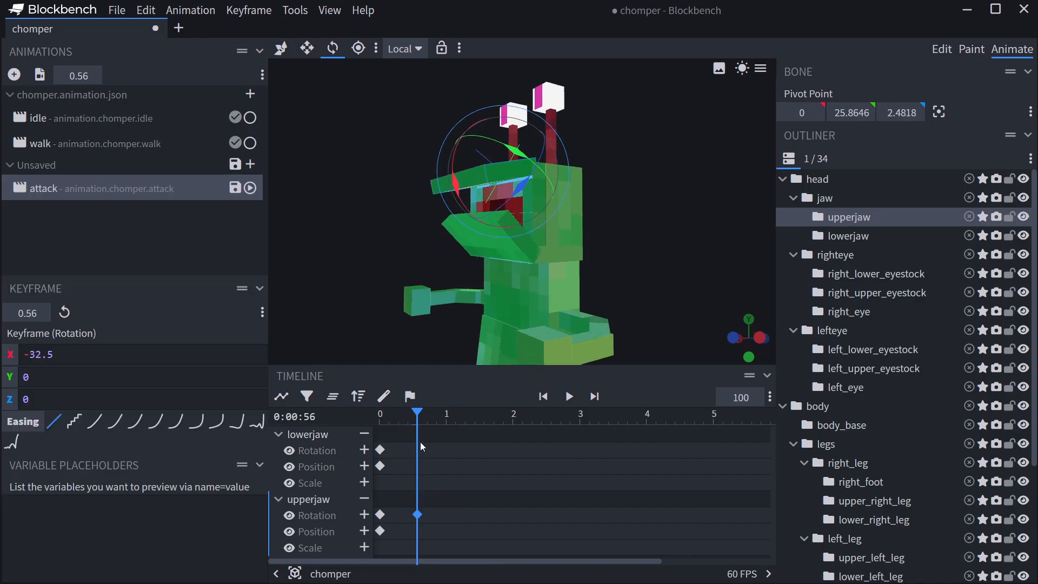
pyautogui.click(848, 235)
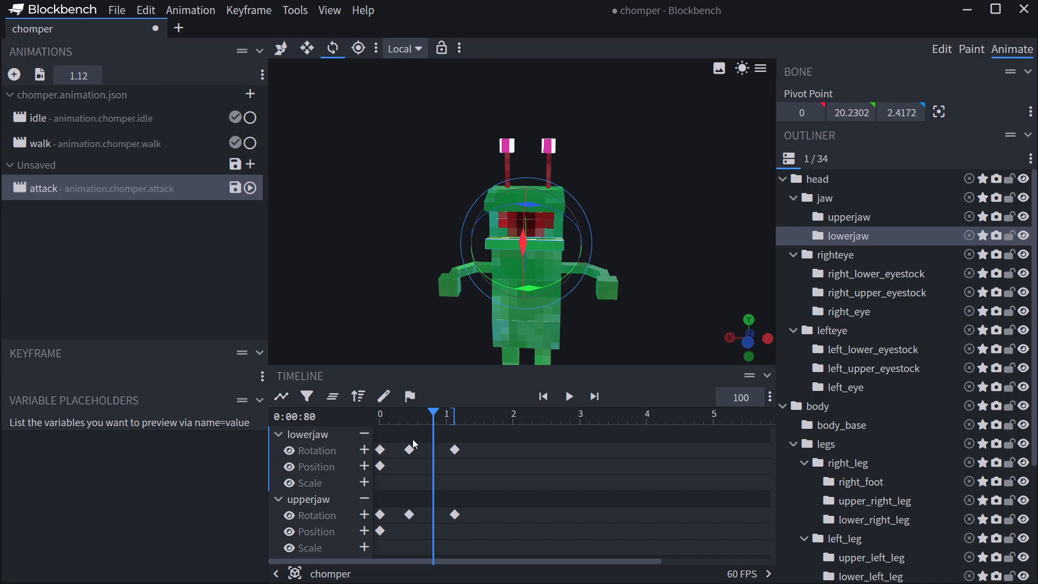
pyautogui.click(410, 450)
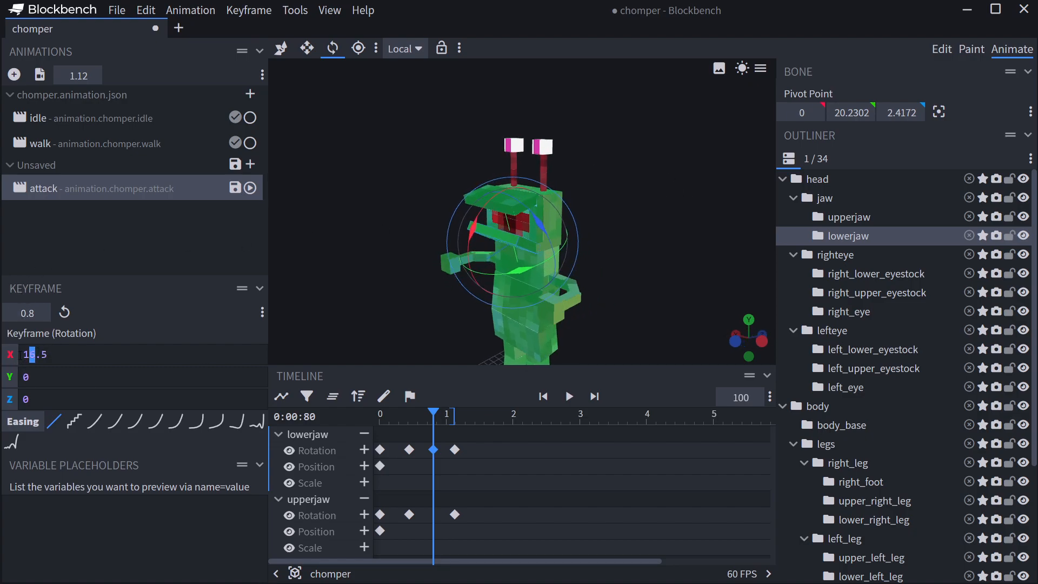
pyautogui.write('12.5')
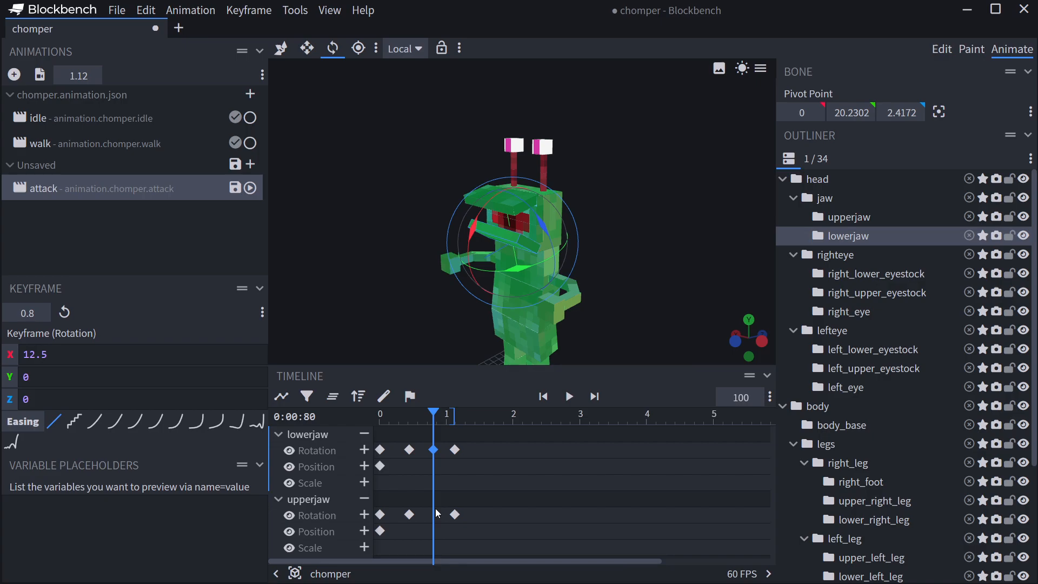
# Step: Select the 0.8 s jaw keys and repeat the chomp keyframes along the timeline
pyautogui.click(433, 514)
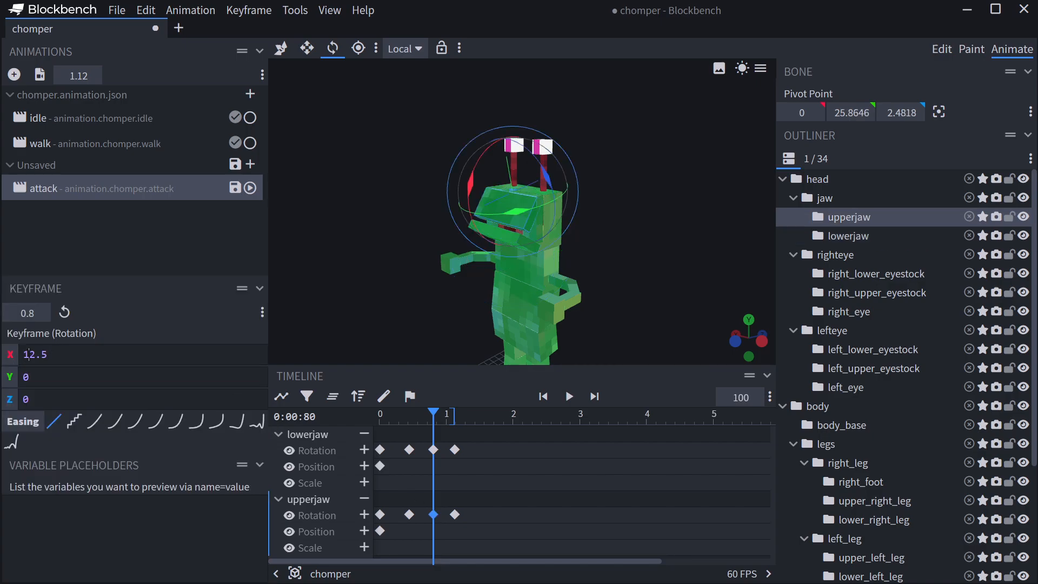
pyautogui.moveTo(433, 416); pyautogui.dragTo(384, 415)
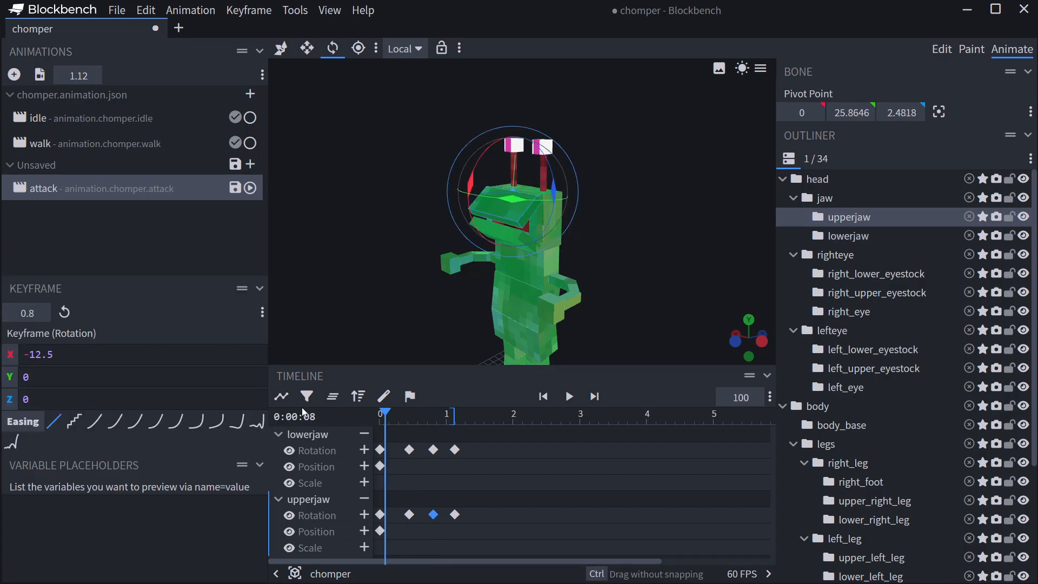
pyautogui.click(542, 396)
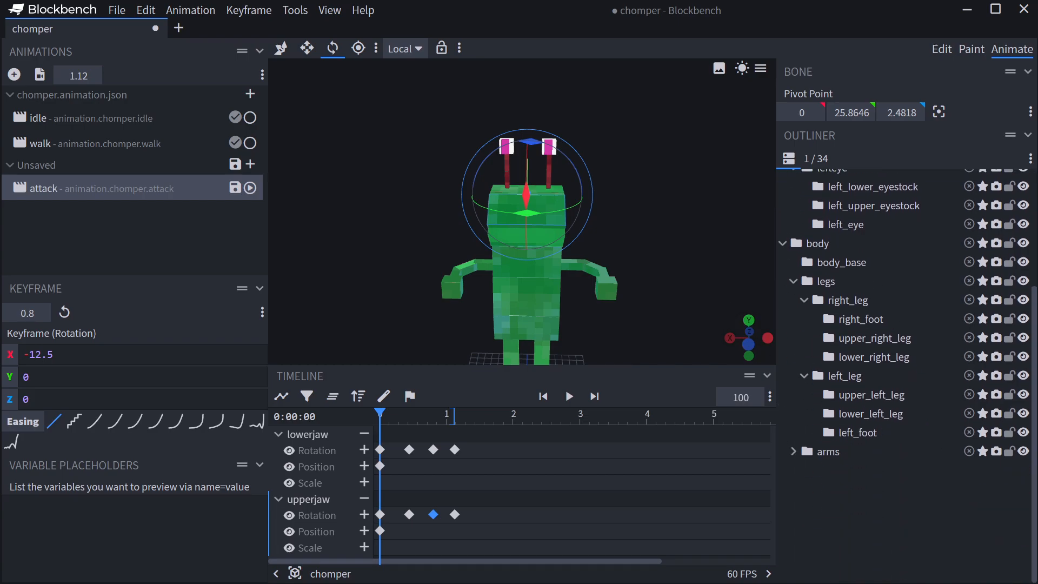
pyautogui.click(567, 396)
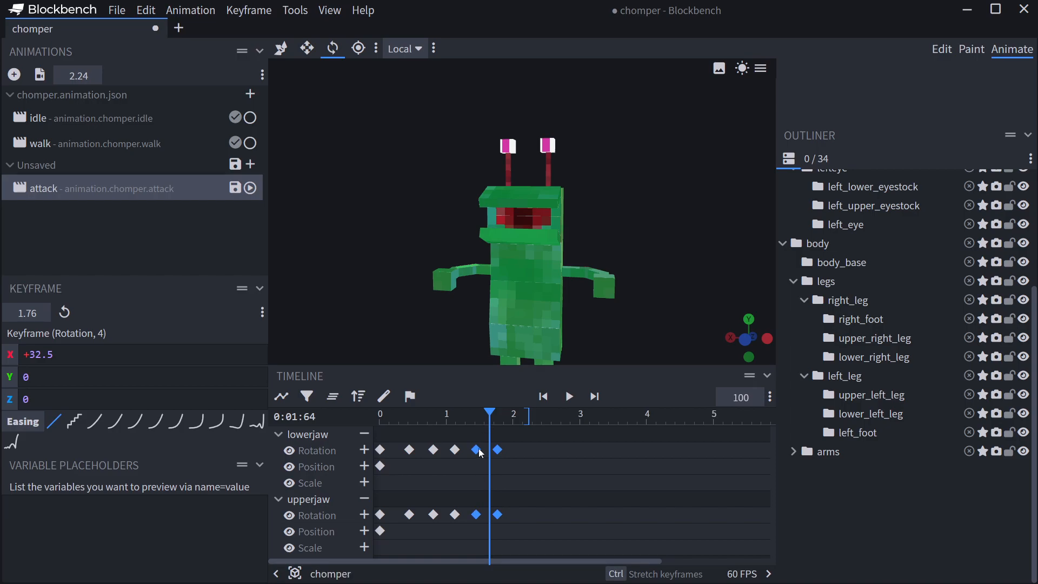
# Step: Compress the jaw chomp keyframes under one second, preview it, and select the right eye bone
pyautogui.click(567, 396)
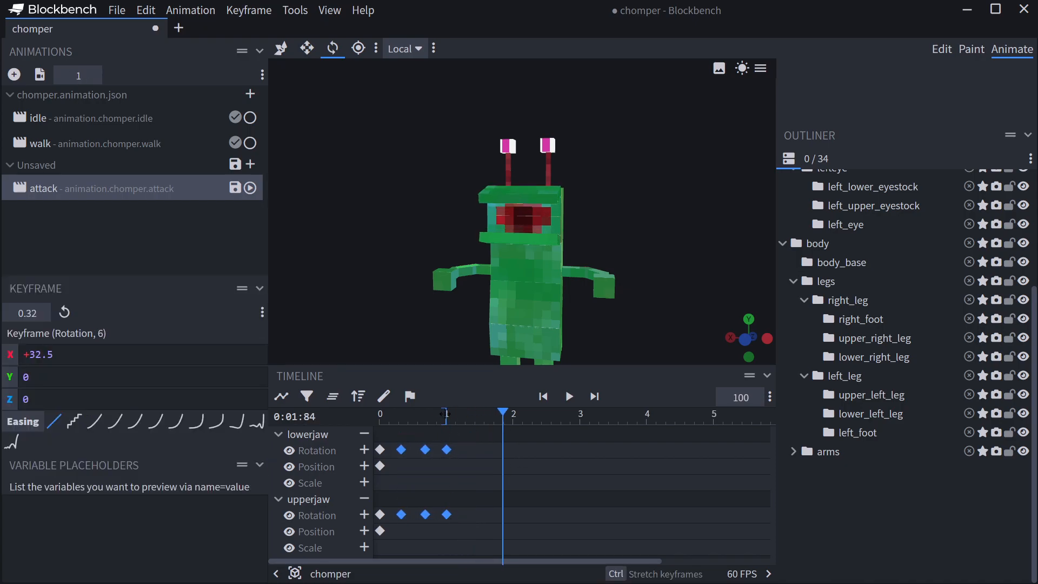
pyautogui.moveTo(503, 411); pyautogui.dragTo(447, 410)
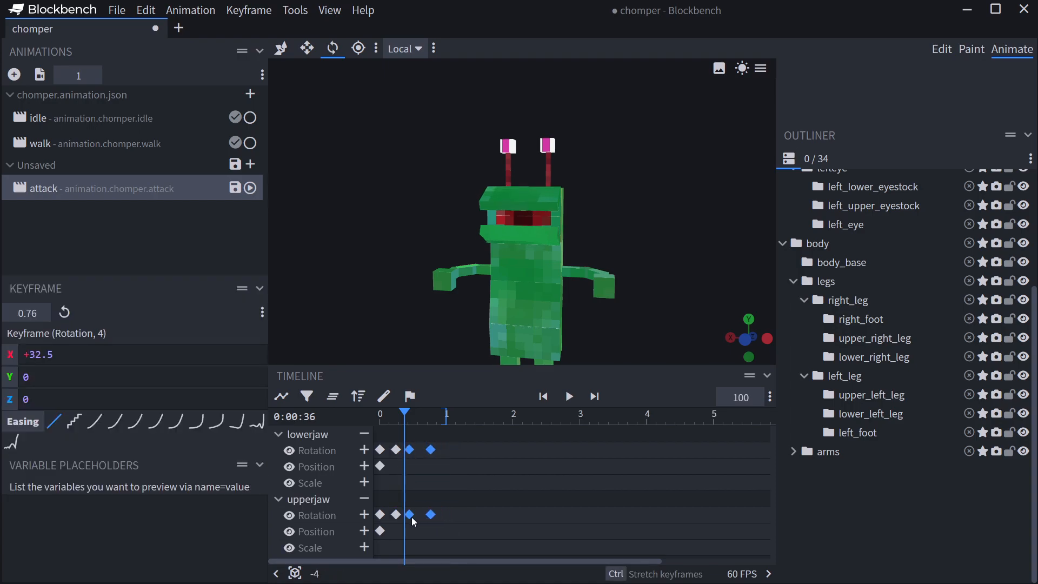
pyautogui.click(409, 514)
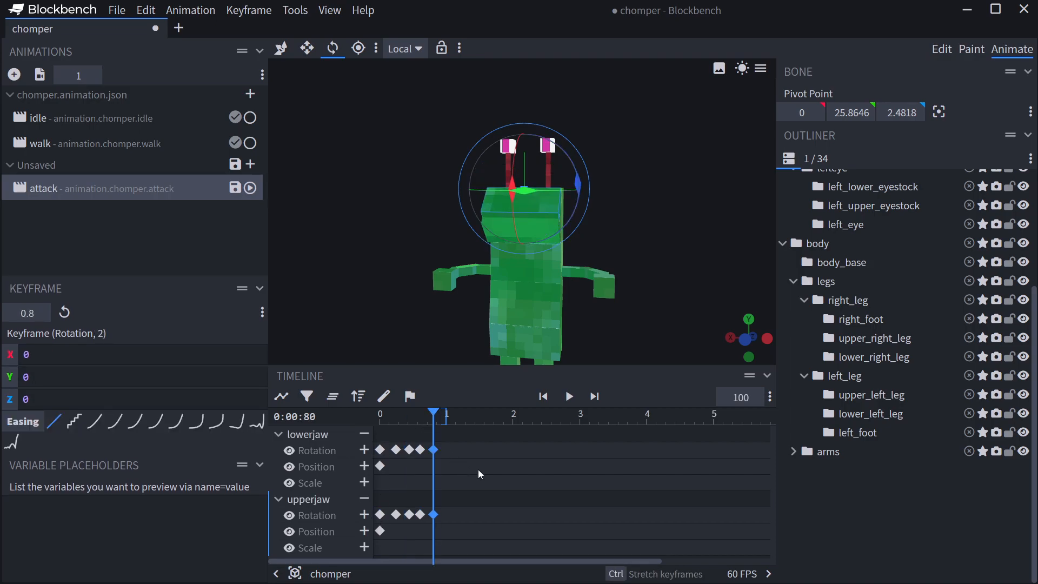
pyautogui.click(567, 396)
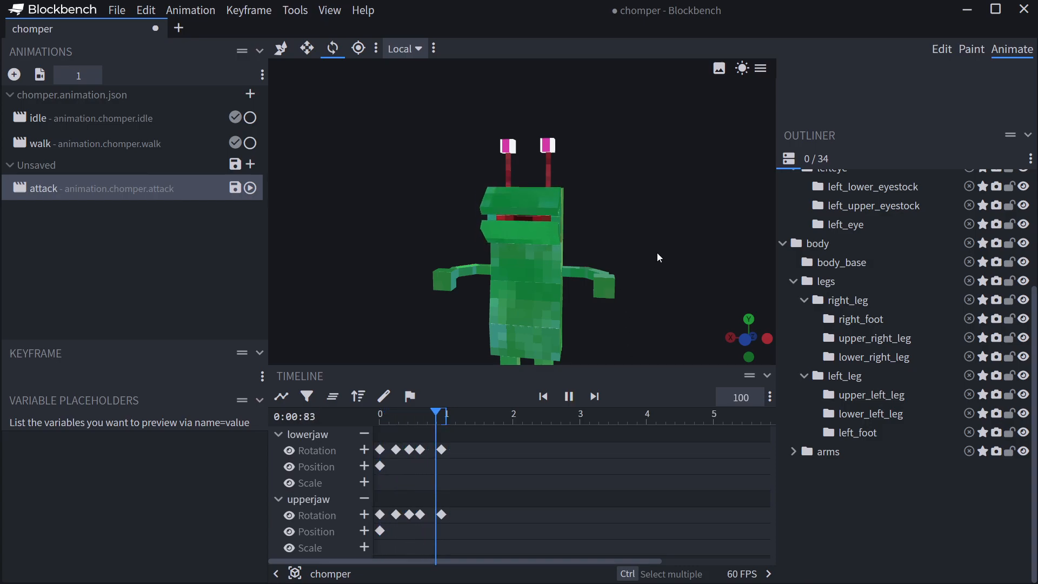
pyautogui.click(569, 396)
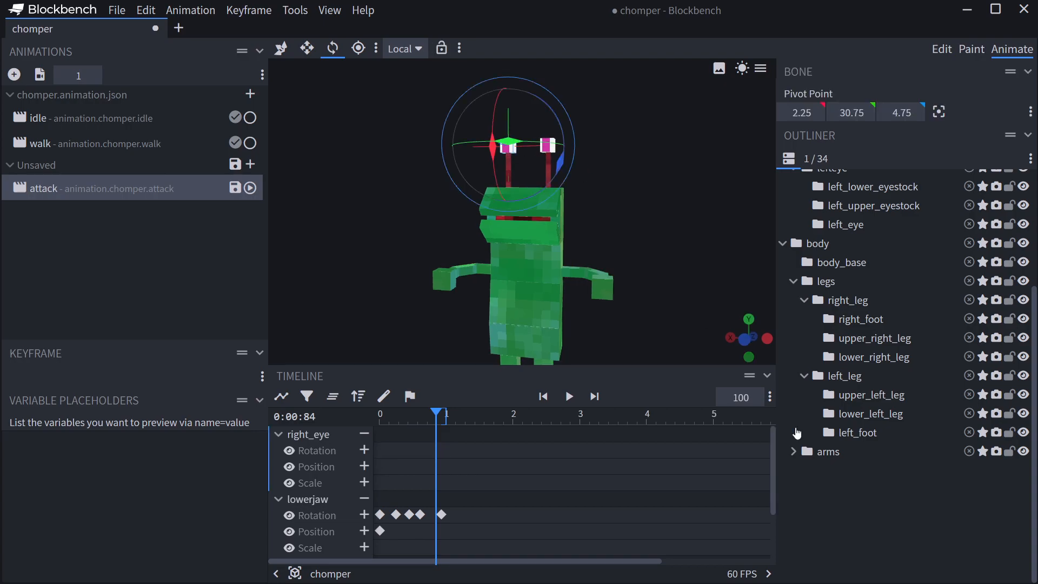
# Step: Select the right arm bone and key its rotation at 0.44 s (X -17.5, Y 30)
pyautogui.click(621, 297)
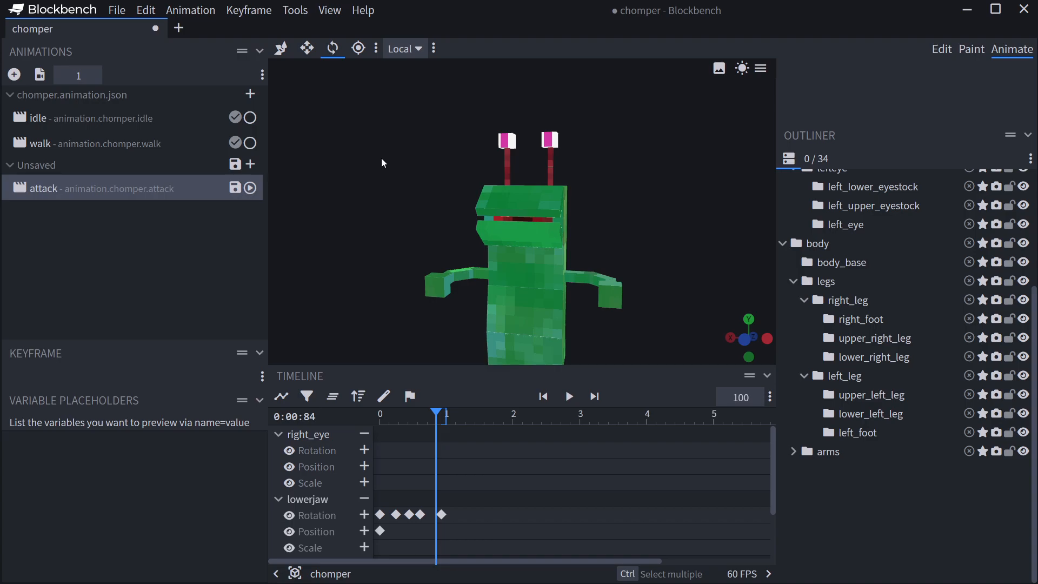
pyautogui.click(876, 207)
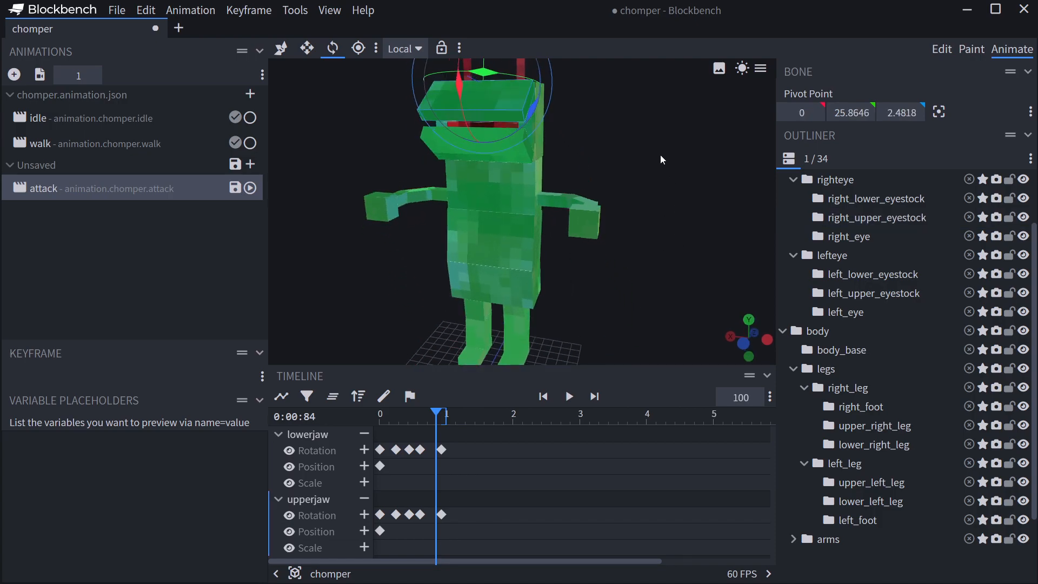
pyautogui.click(842, 350)
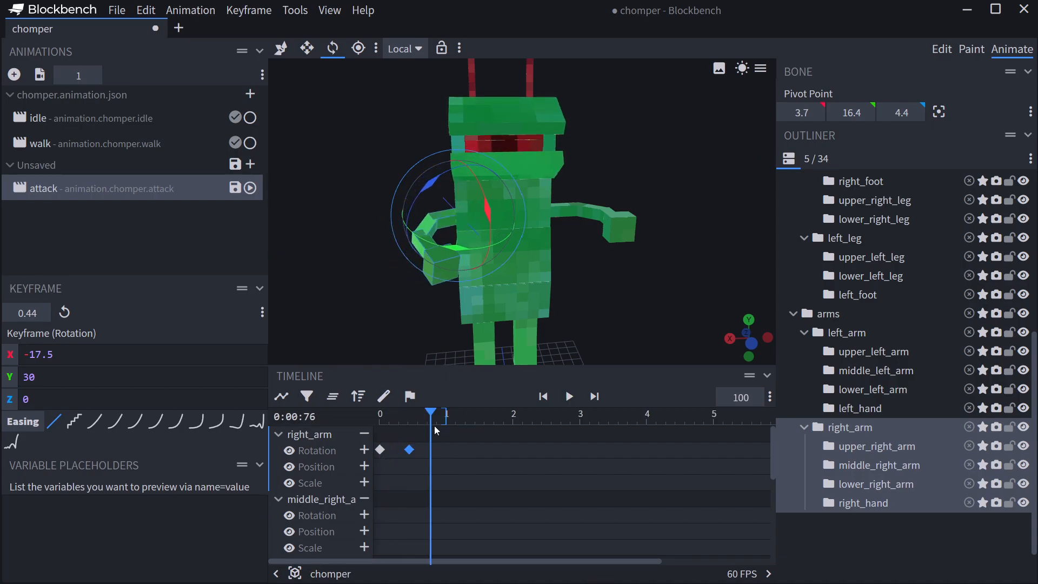
# Step: Retime the right arm's rotation keys and add a rest keyframe at 0.84 s
pyautogui.click(567, 395)
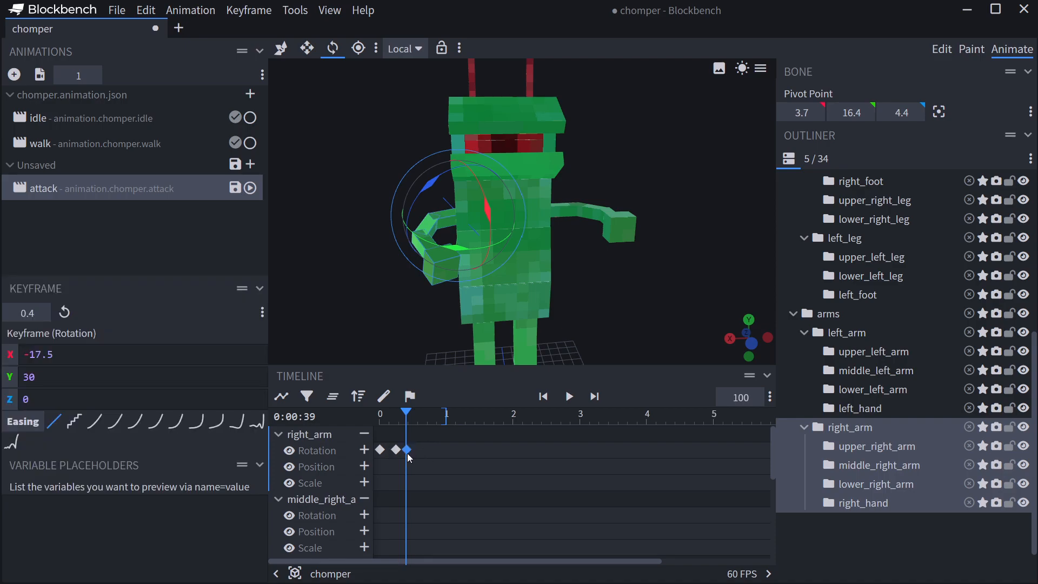
pyautogui.click(414, 451)
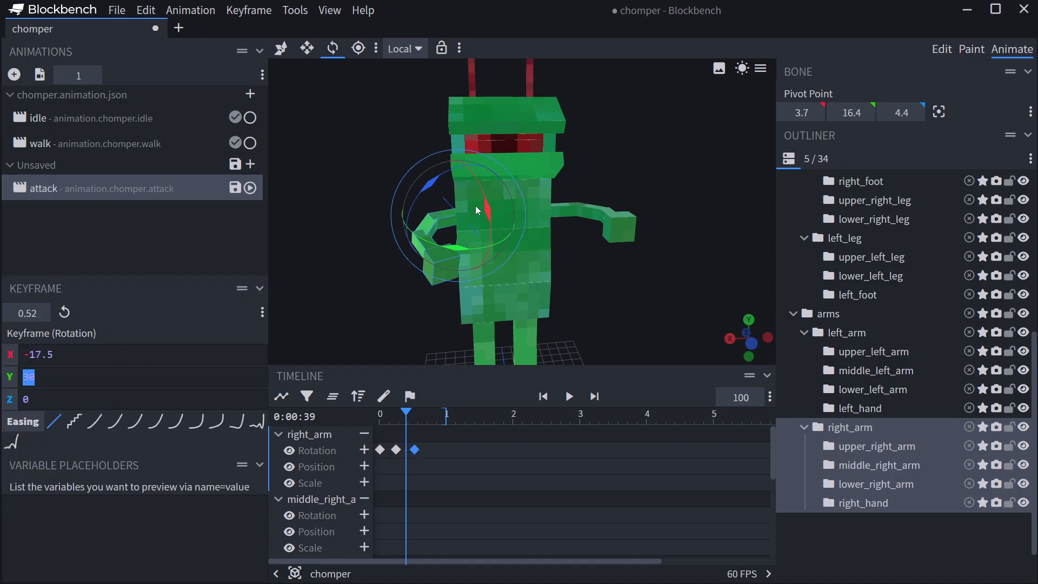
pyautogui.moveTo(475, 210); pyautogui.dragTo(437, 175)
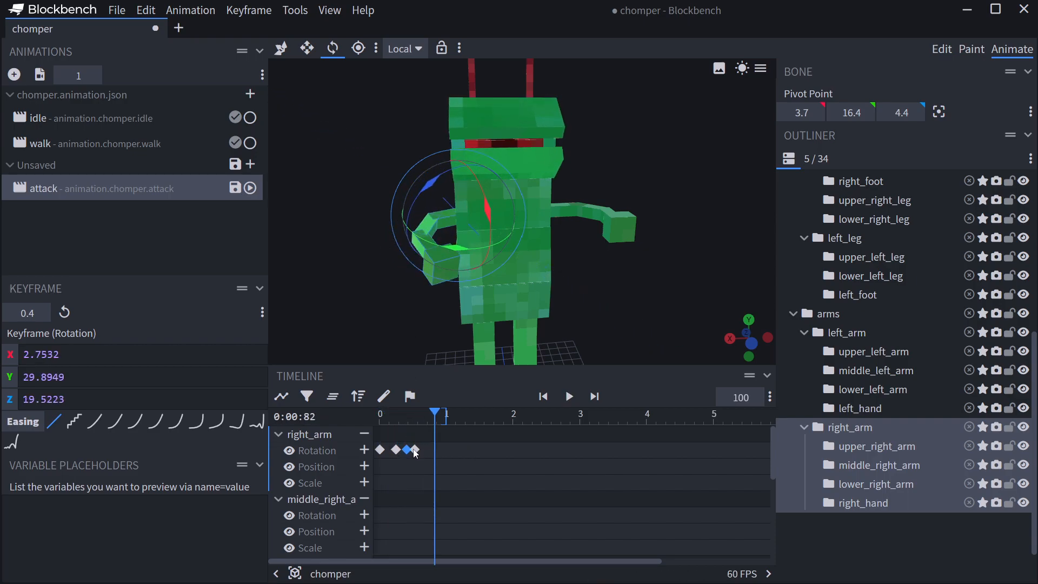
pyautogui.click(404, 449)
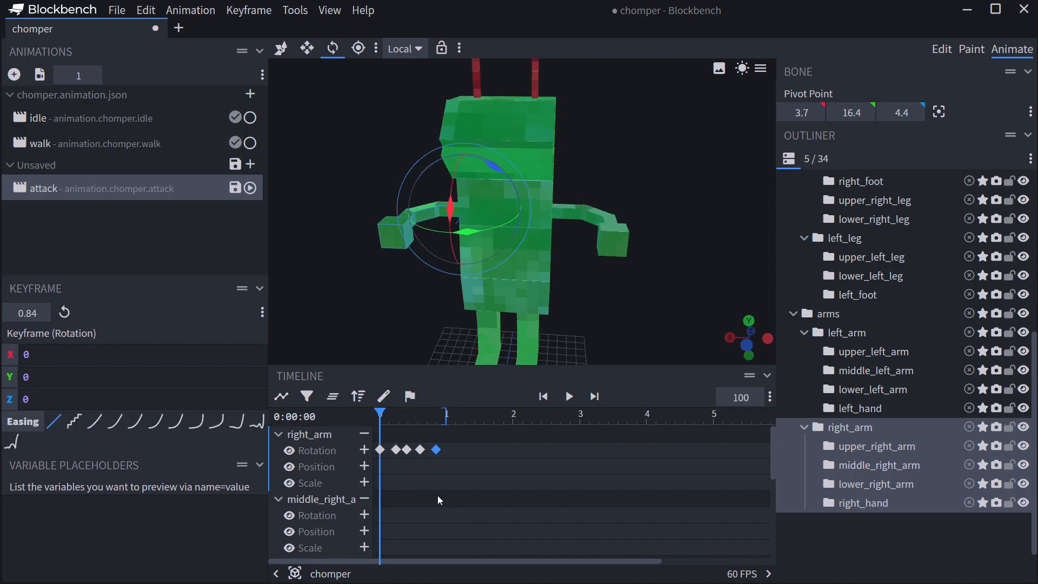
# Step: Give the whole left arm bone the matching rotation keyframes
pyautogui.click(873, 351)
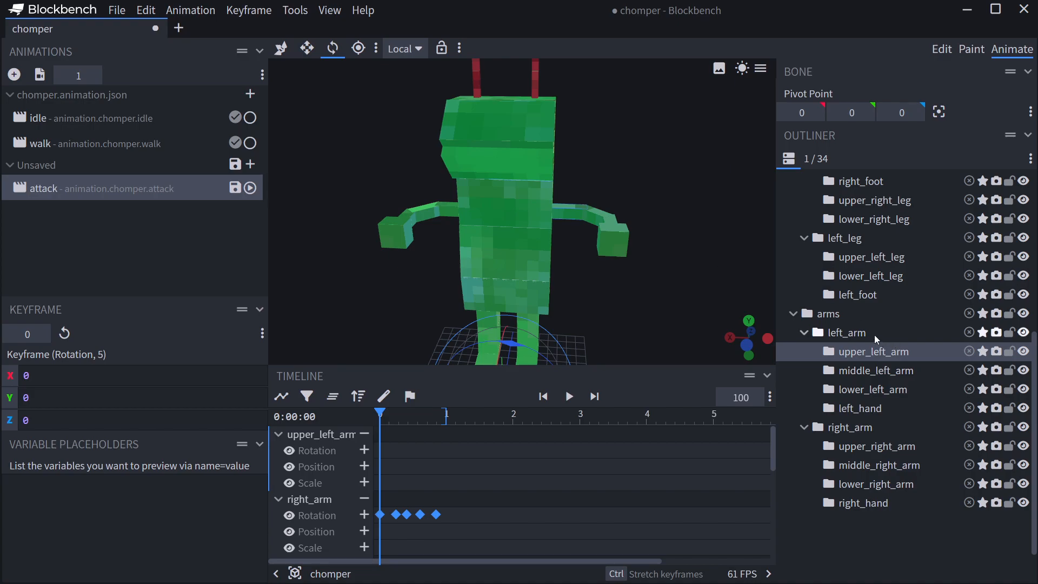
pyautogui.click(846, 332)
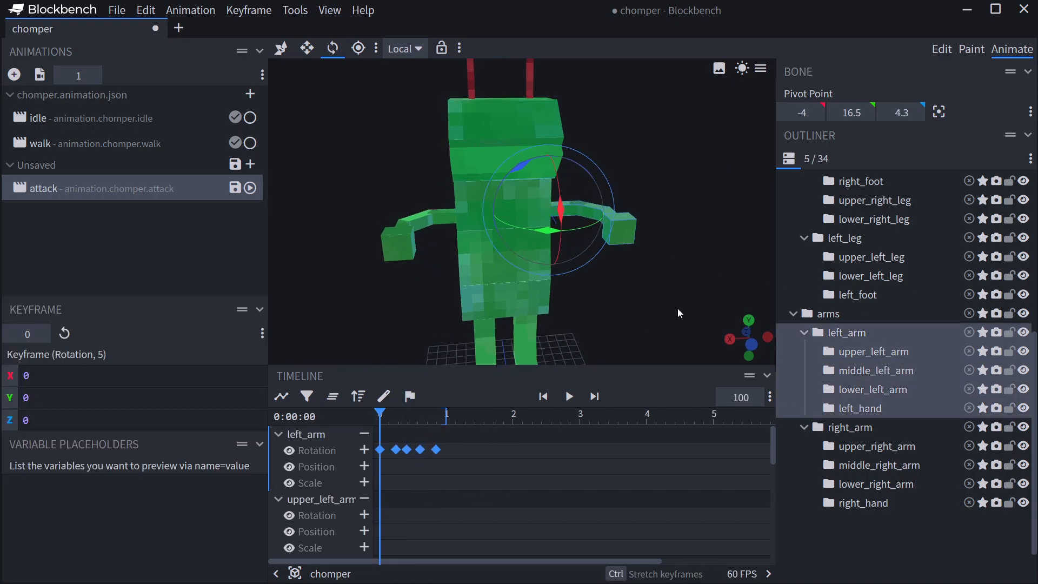
pyautogui.click(568, 396)
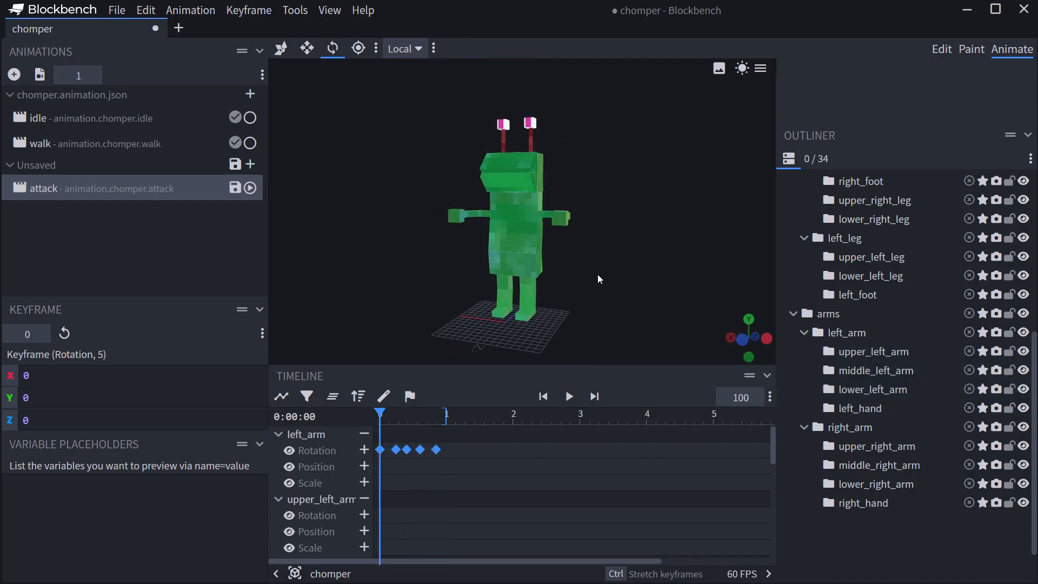
# Step: Select the head group, keying rest rotation at 0 s and Position Z -1 at 0.36 s
pyautogui.click(843, 217)
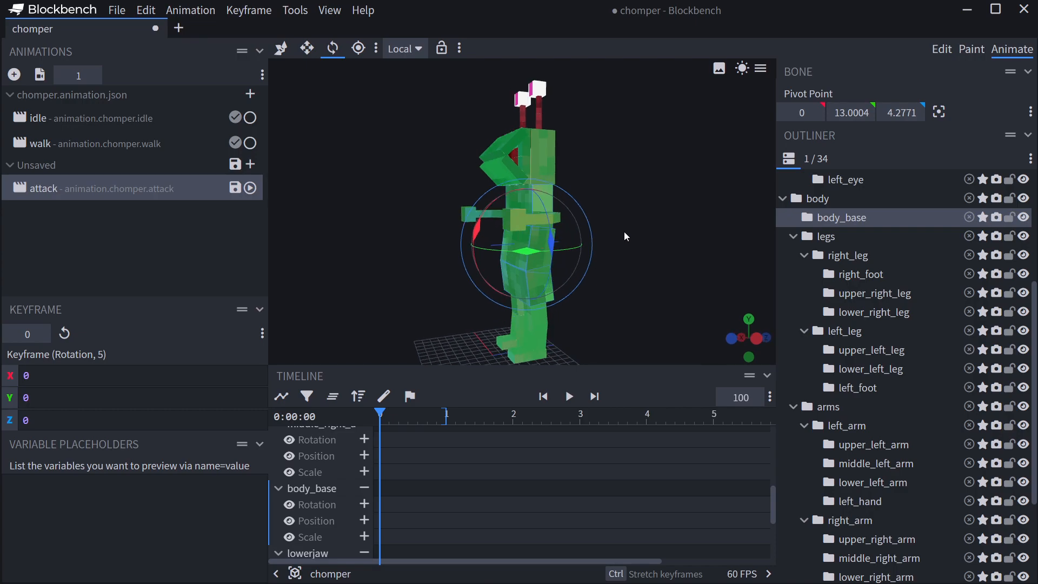
pyautogui.moveTo(633, 265)
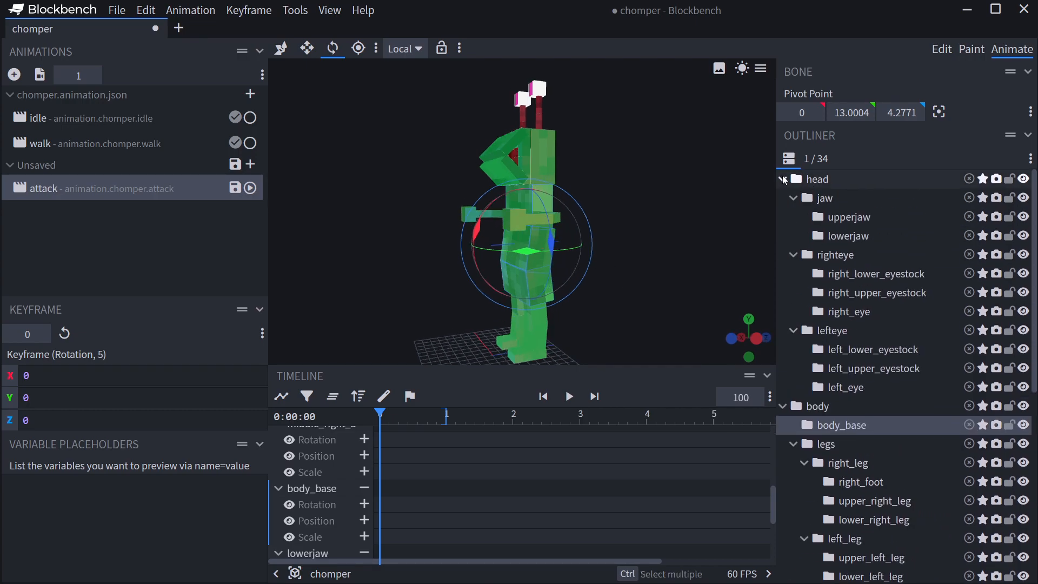
pyautogui.click(941, 49)
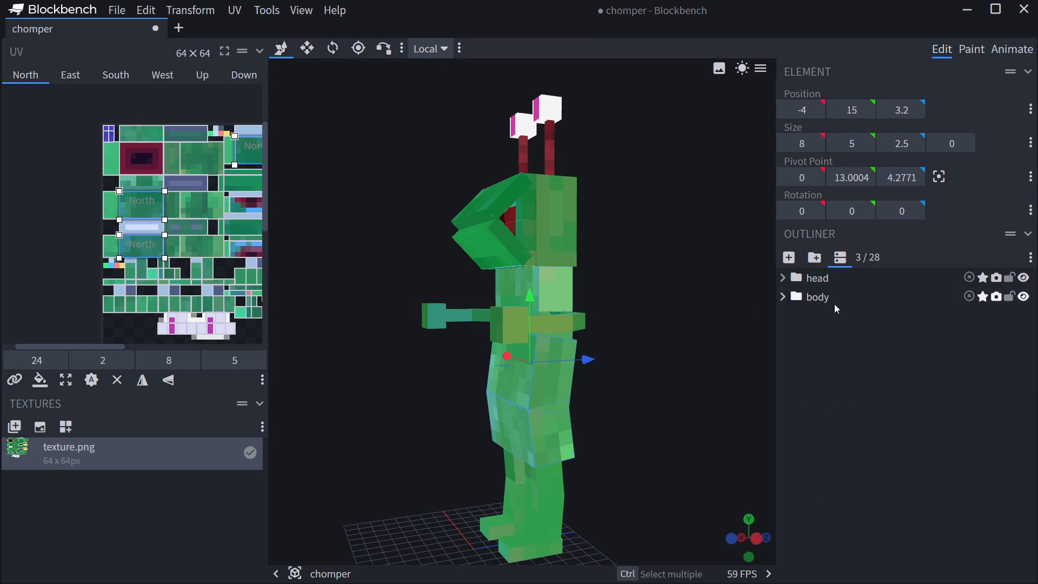
pyautogui.click(1011, 49)
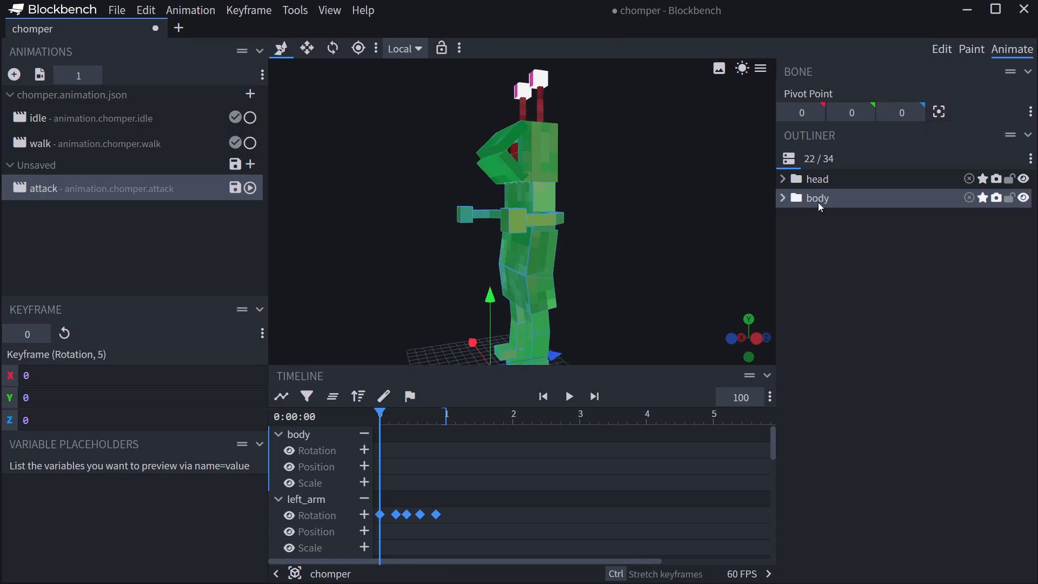
pyautogui.click(817, 198)
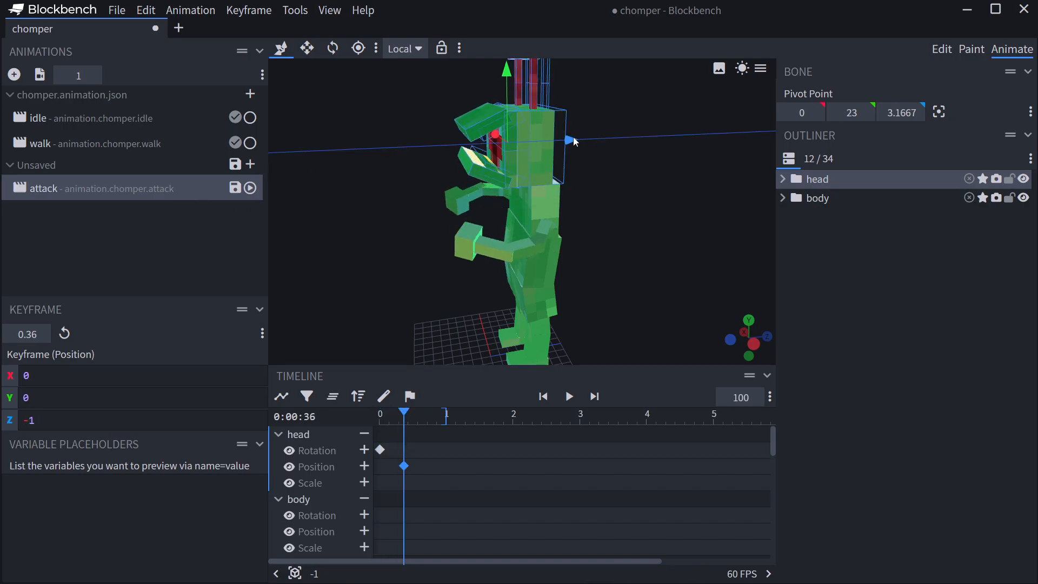
# Step: Tilt the head to rotation X 7.5 at 0.36 s with rest keys at 0.84 s
pyautogui.moveTo(571, 140); pyautogui.dragTo(579, 142)
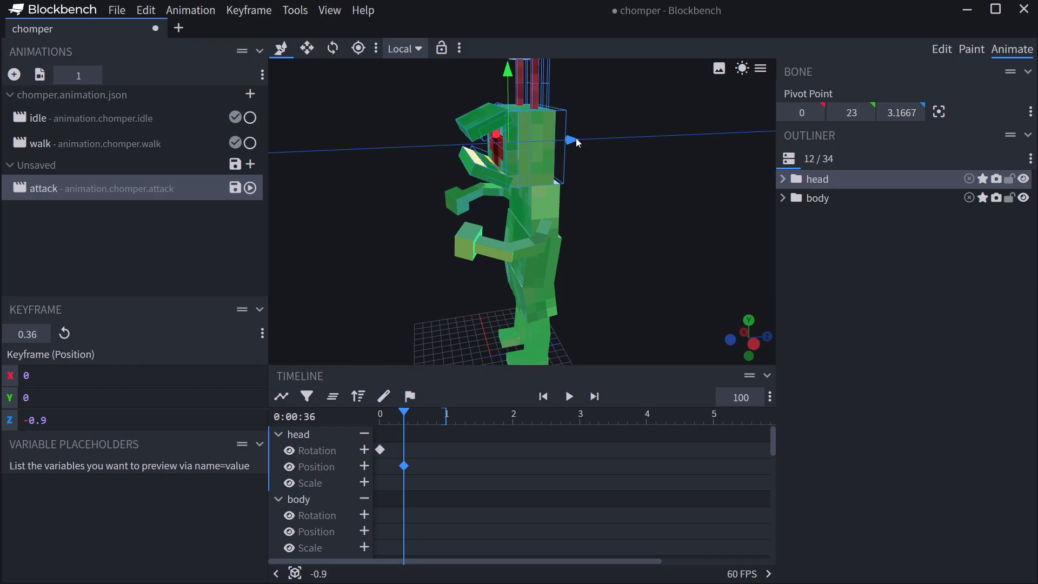
pyautogui.click(331, 48)
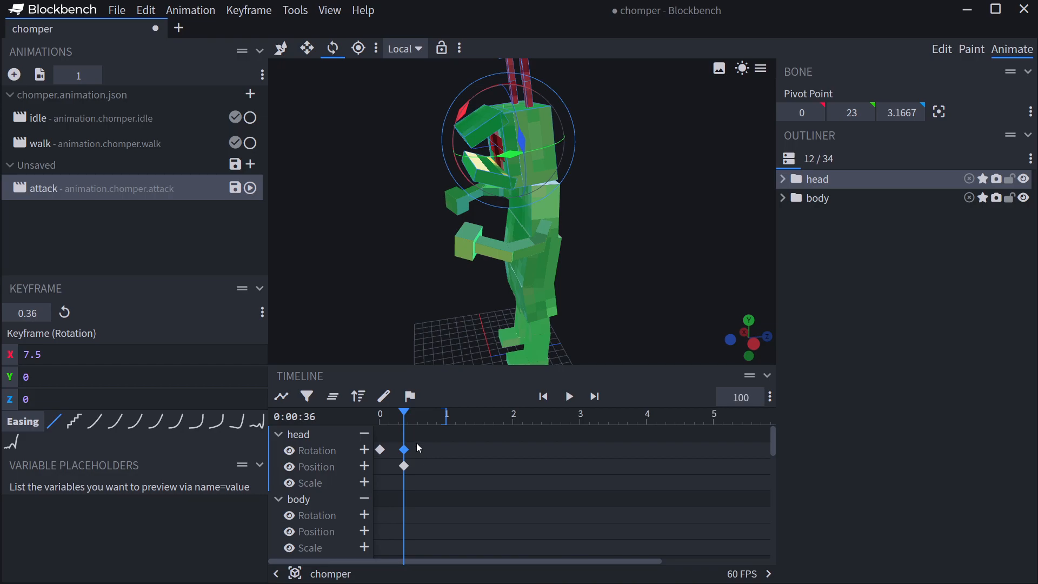
pyautogui.click(380, 466)
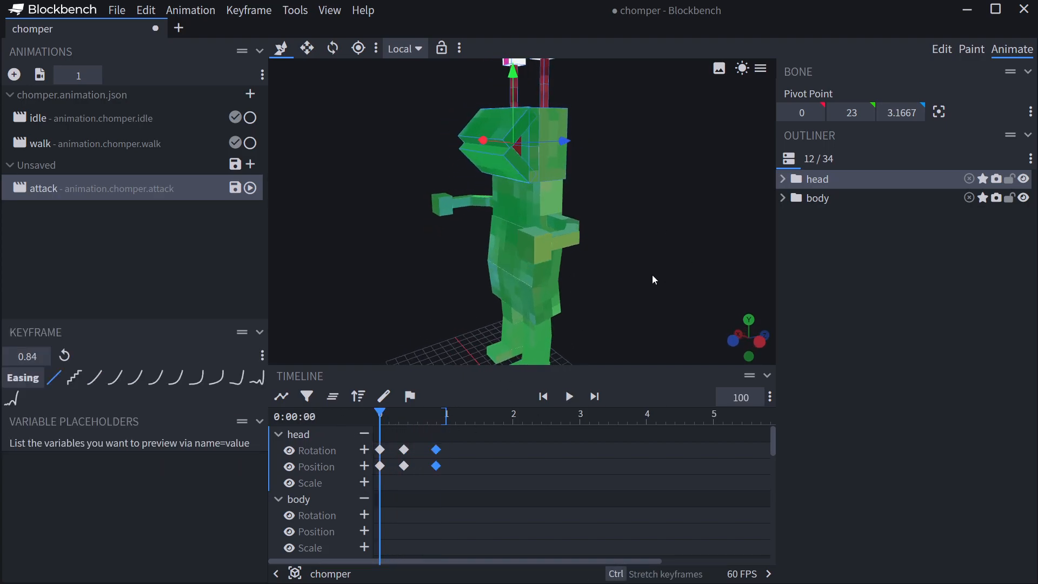
# Step: Lean the body base forward around 0.24–0.28 s and key it back to rest at 0.76 s
pyautogui.click(568, 396)
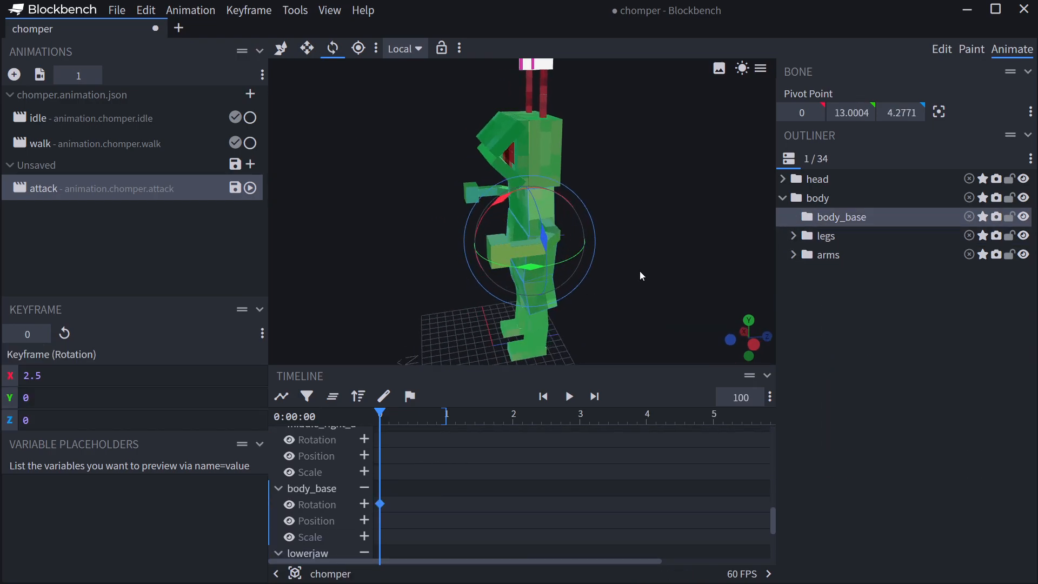
pyautogui.moveTo(381, 504); pyautogui.dragTo(395, 504)
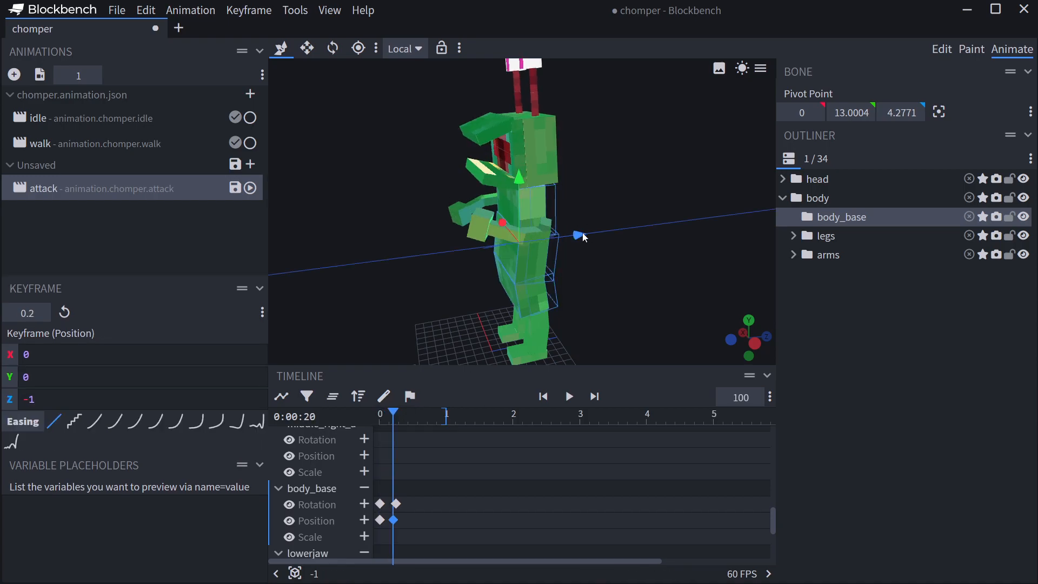
pyautogui.moveTo(579, 235); pyautogui.dragTo(586, 233)
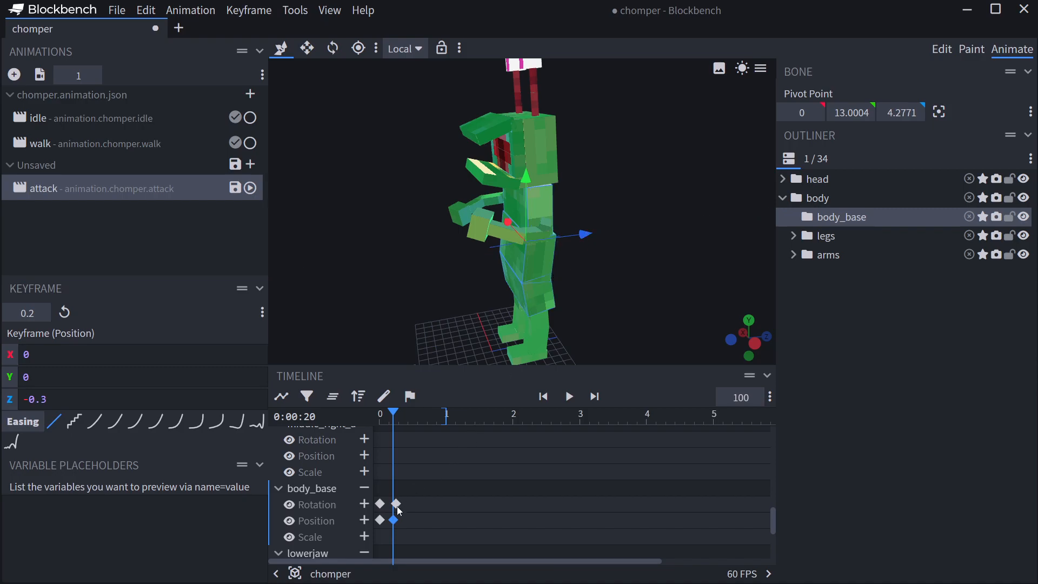
pyautogui.click(567, 396)
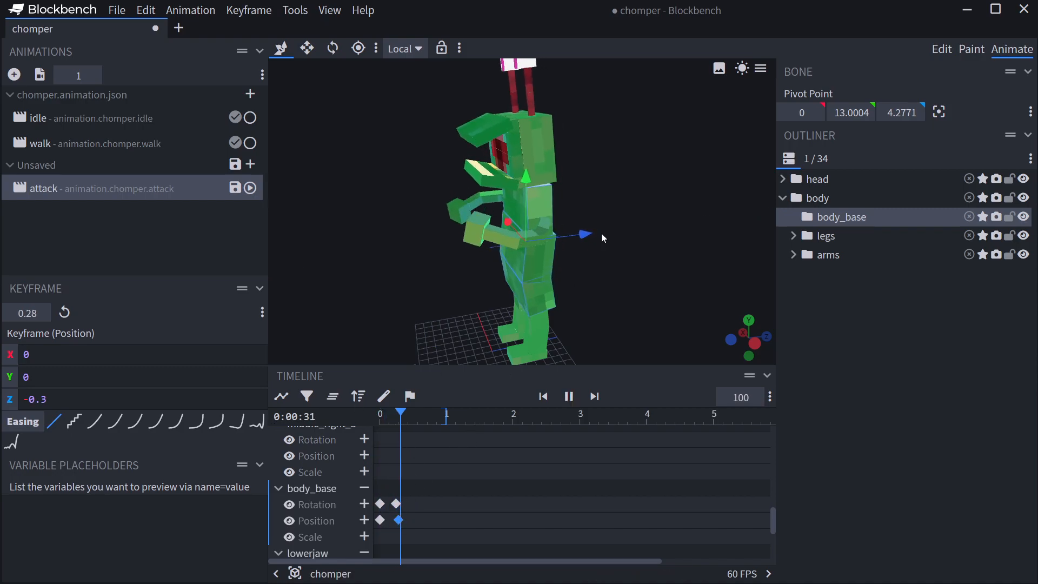
pyautogui.click(542, 396)
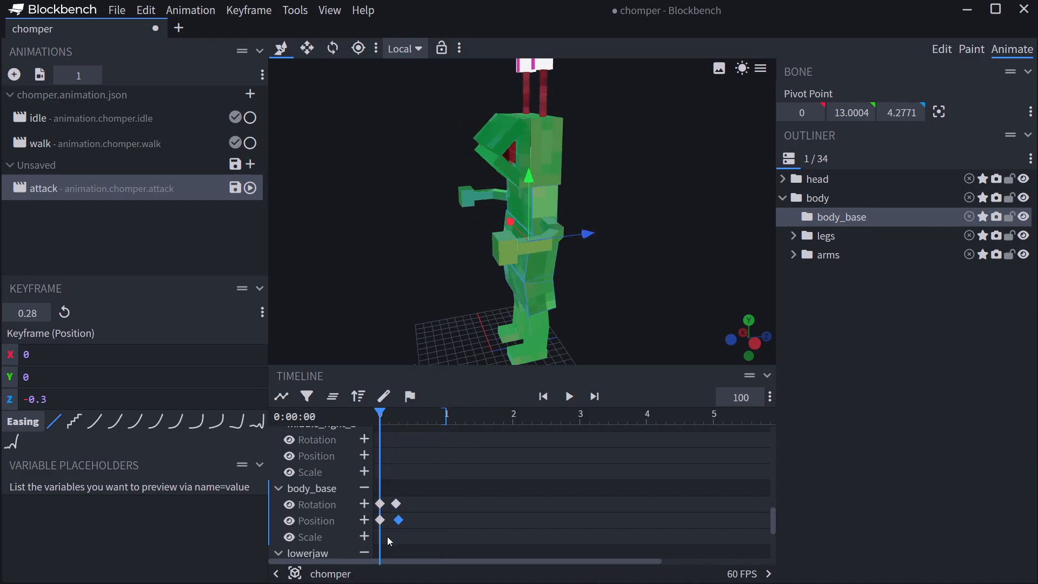
pyautogui.click(567, 395)
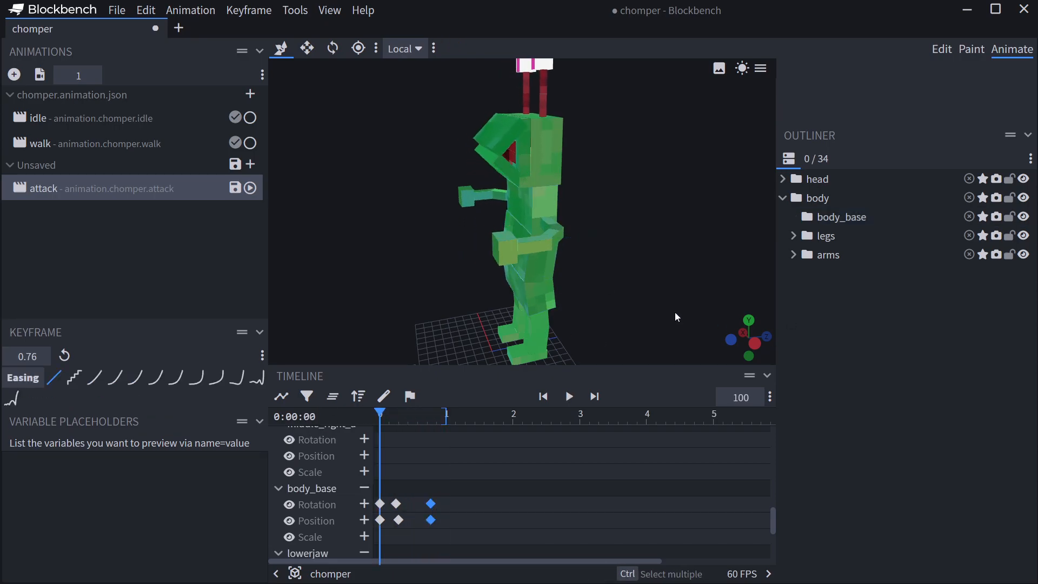
# Step: Play the attack animation to check it, then select the right eye
pyautogui.click(569, 396)
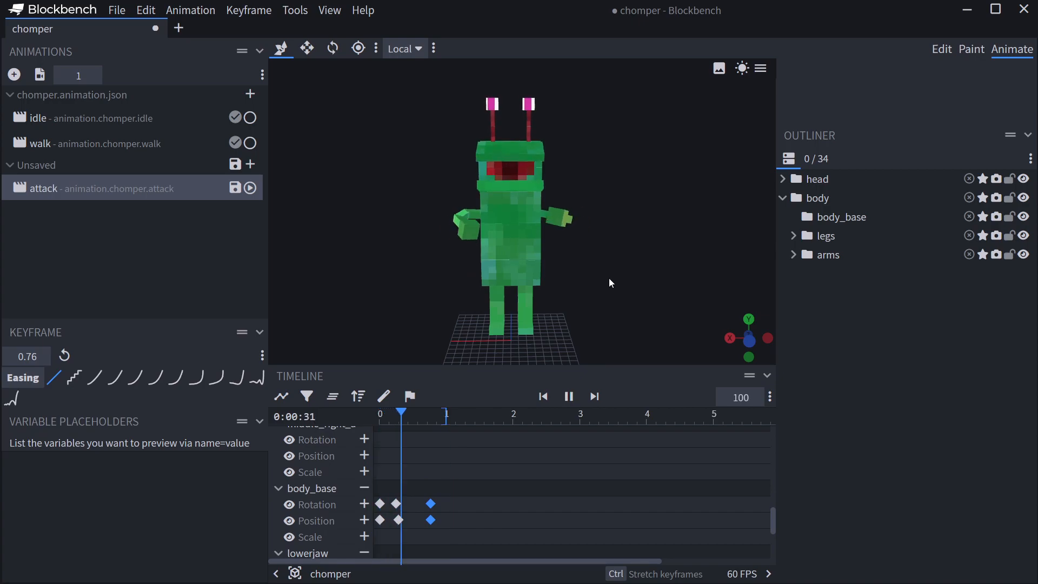
pyautogui.click(568, 396)
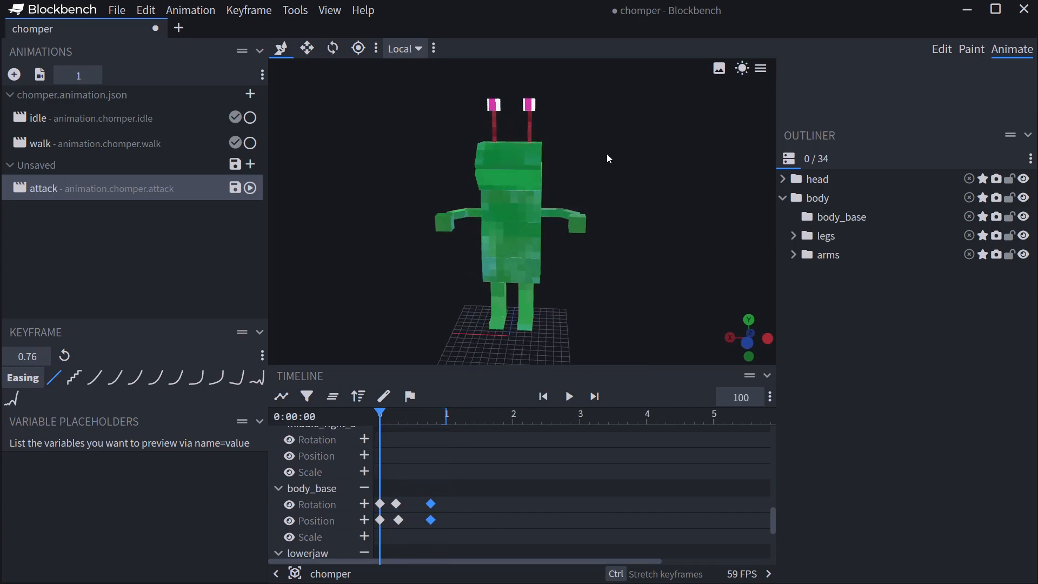
pyautogui.click(567, 396)
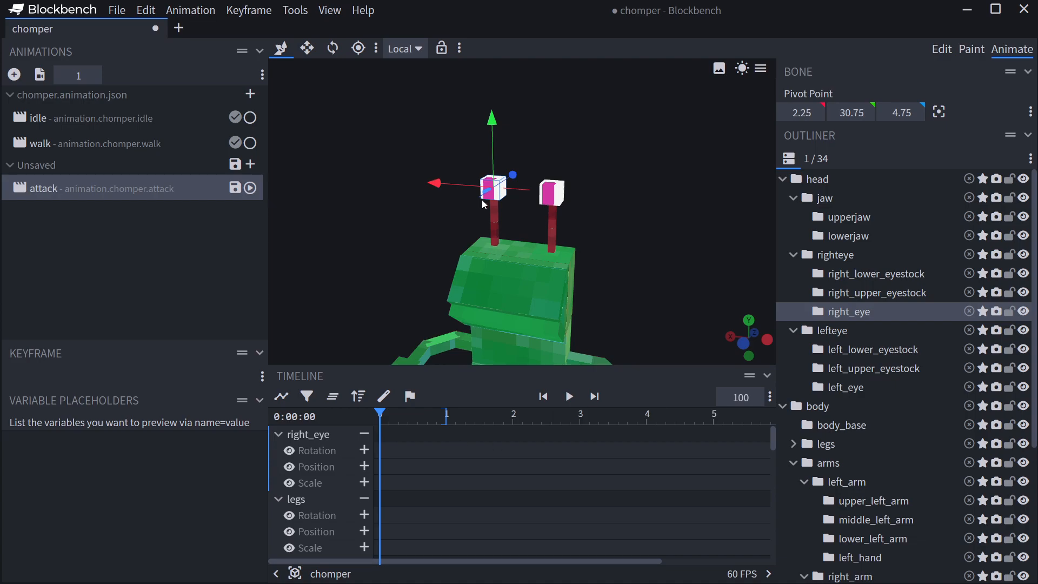
# Step: Set the left eye's rotation Y keyframe to math.sin(query.anim_time)
pyautogui.click(845, 387)
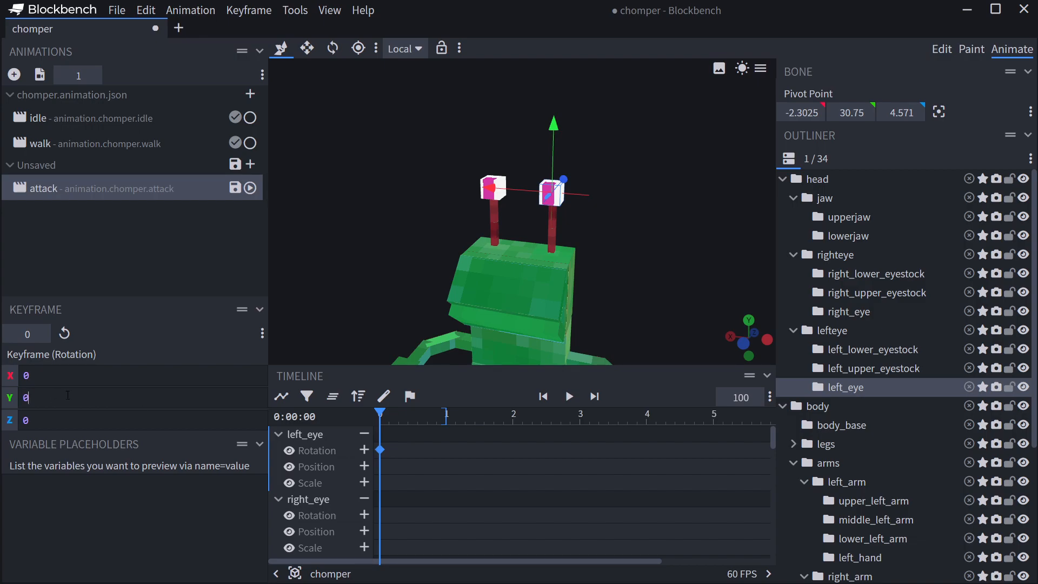
pyautogui.write('math')
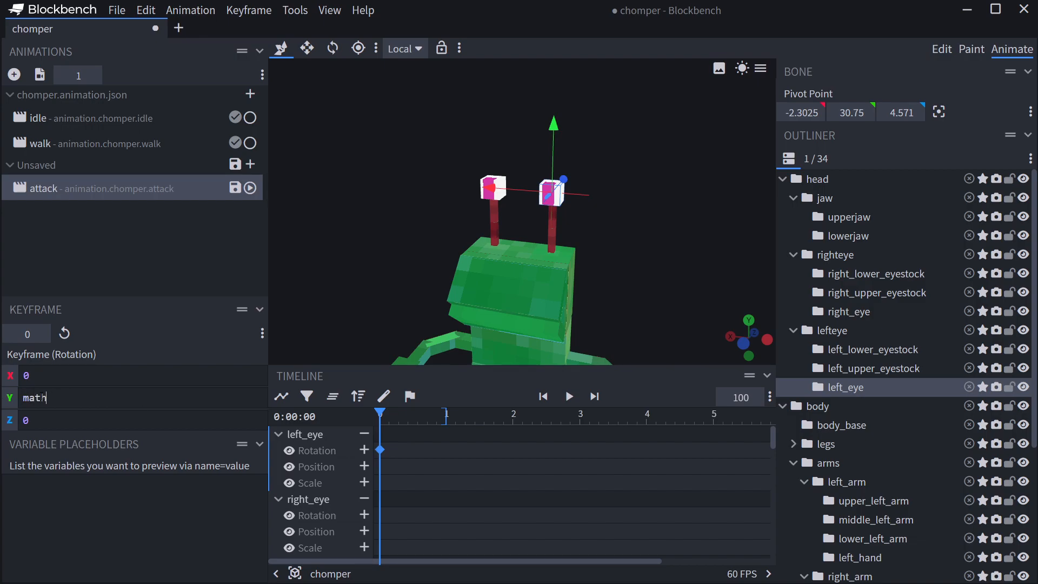
pyautogui.write('.sin')
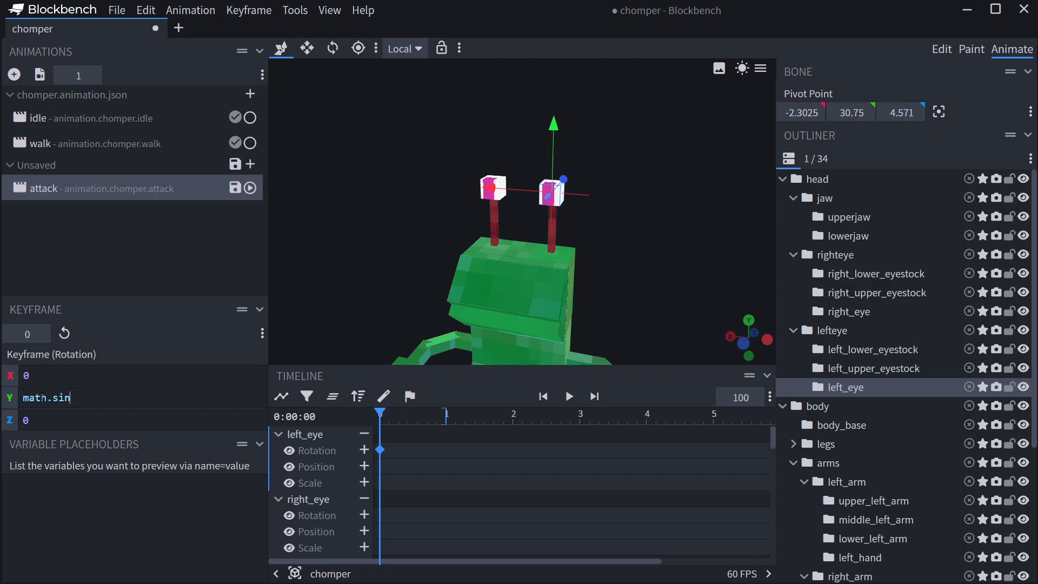
pyautogui.write('(query')
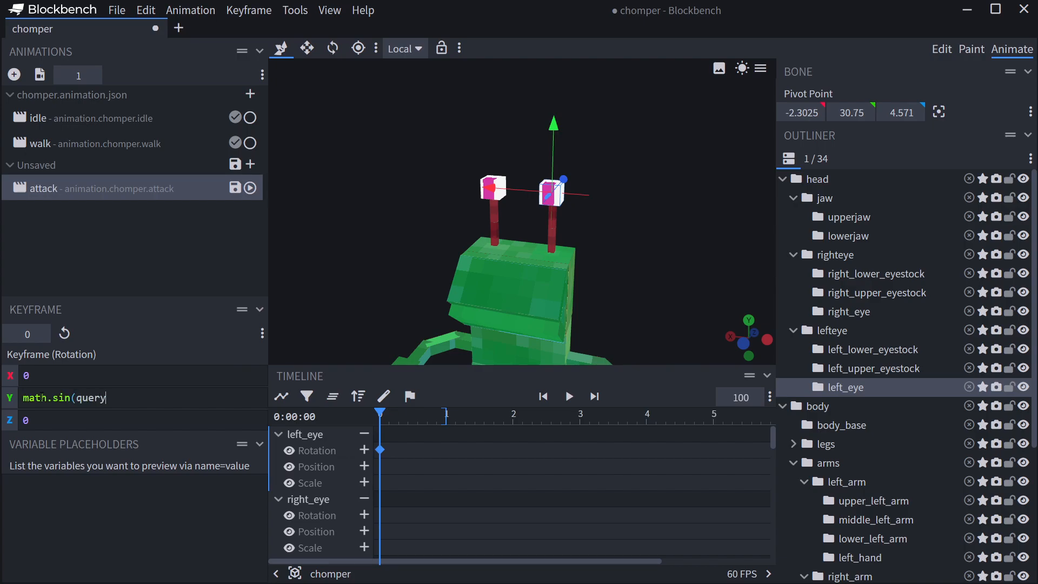
pyautogui.write('.anim_time')
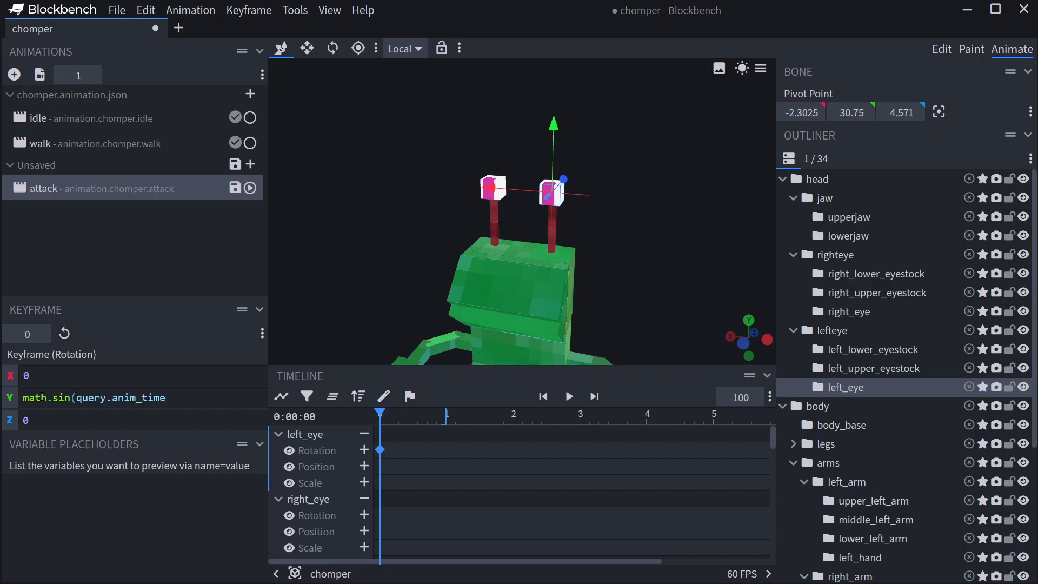
# Step: Select the query.anim_time part of the expression and scrub to watch the eye wobble
pyautogui.doubleClick(121, 397)
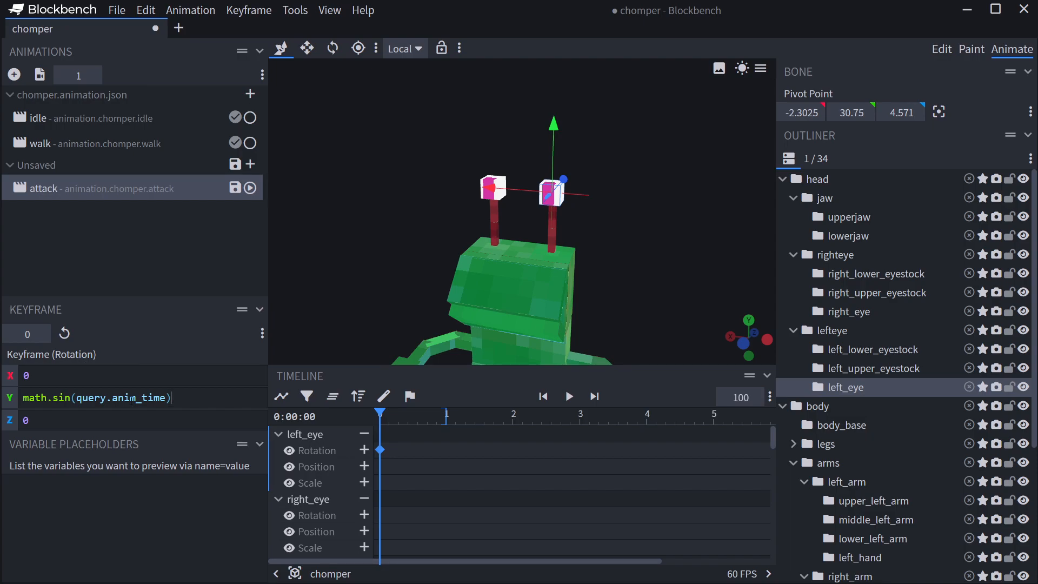
pyautogui.doubleClick(121, 398)
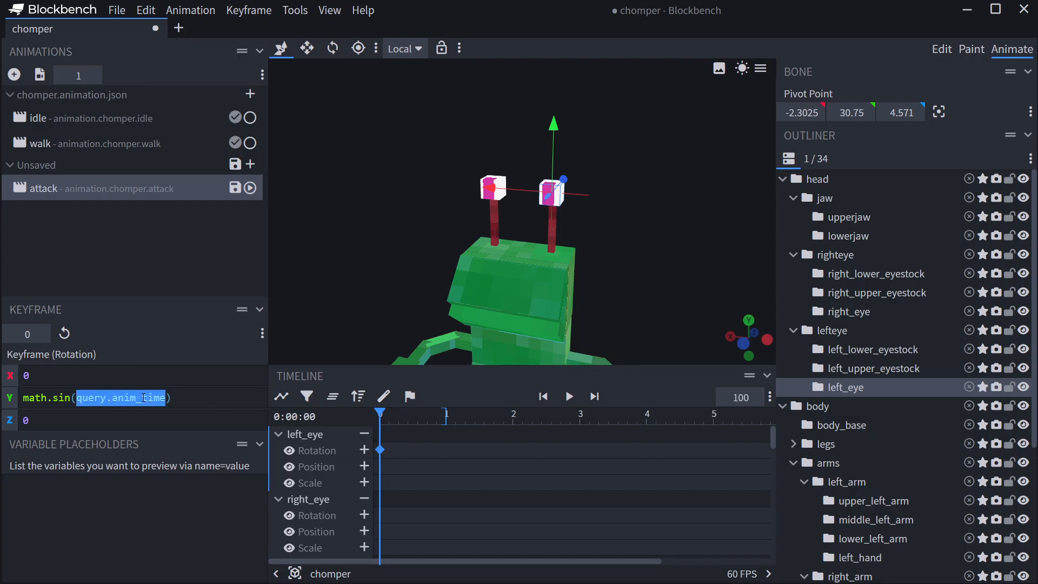
pyautogui.moveTo(380, 413); pyautogui.dragTo(409, 413)
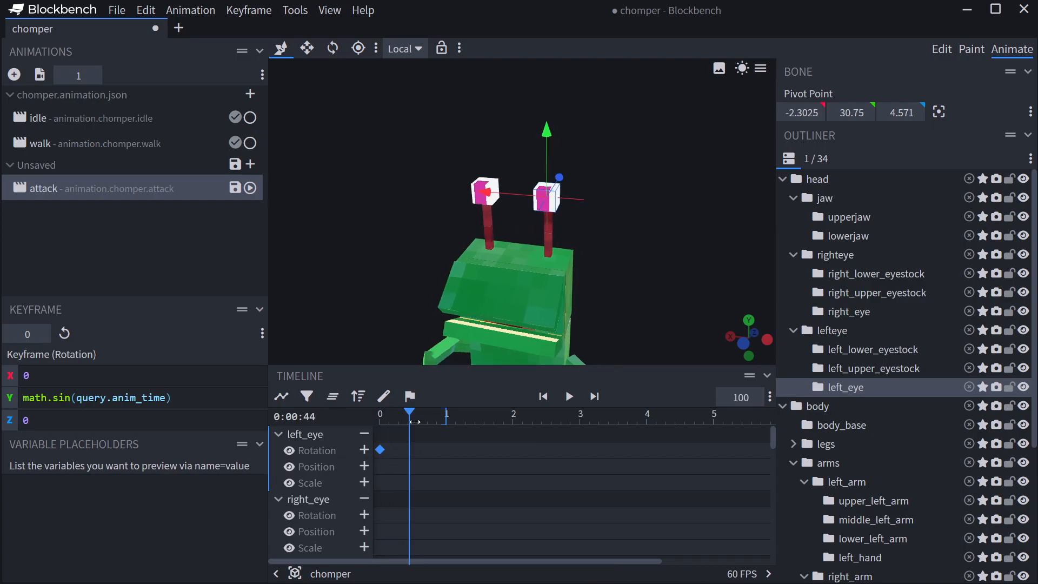
# Step: Edit the left eye's Y rotation expression to speed up the sine wobble, previewing it
pyautogui.click(542, 395)
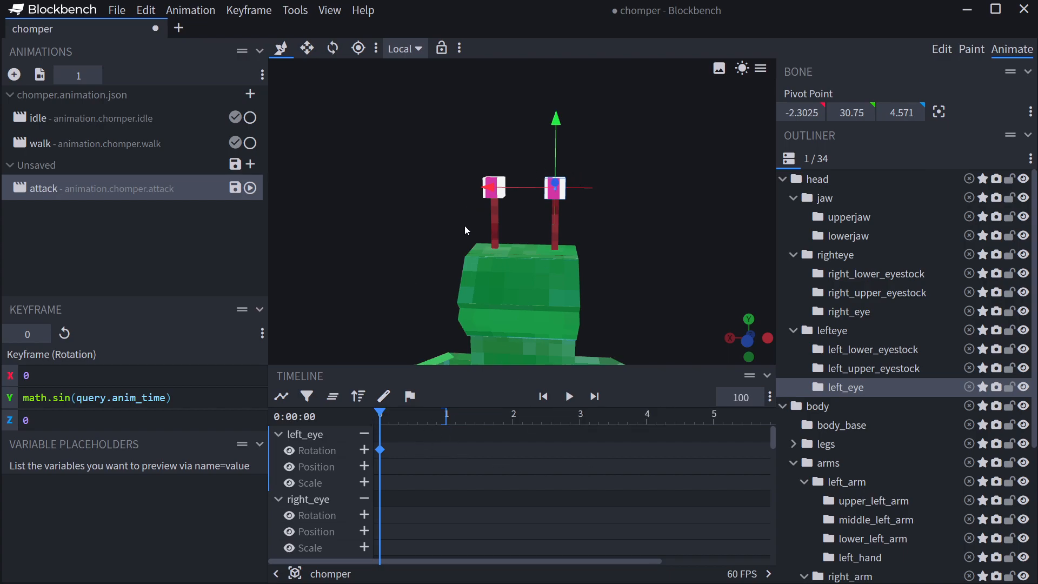
pyautogui.click(332, 47)
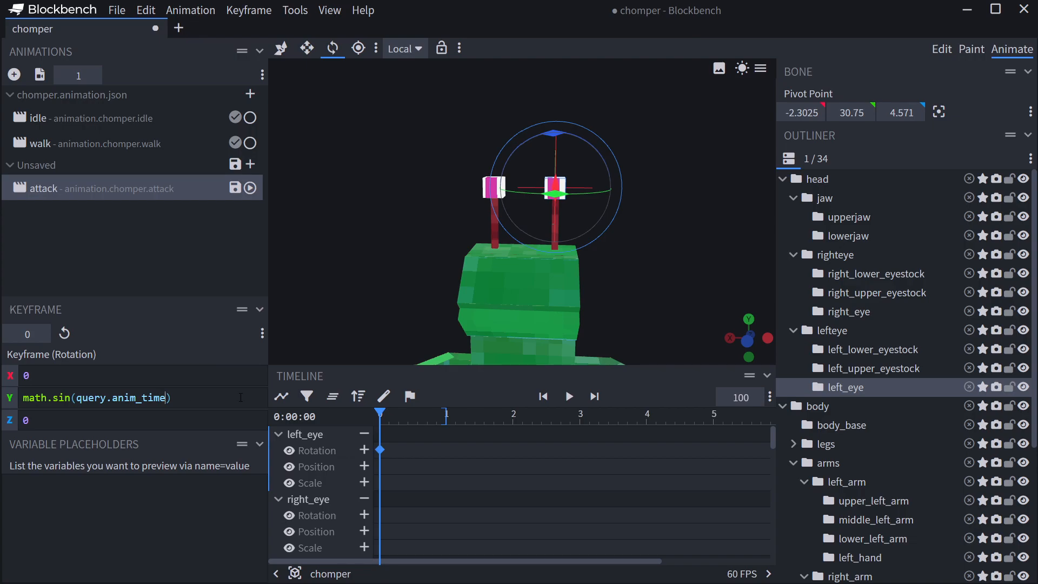
pyautogui.write('*10')
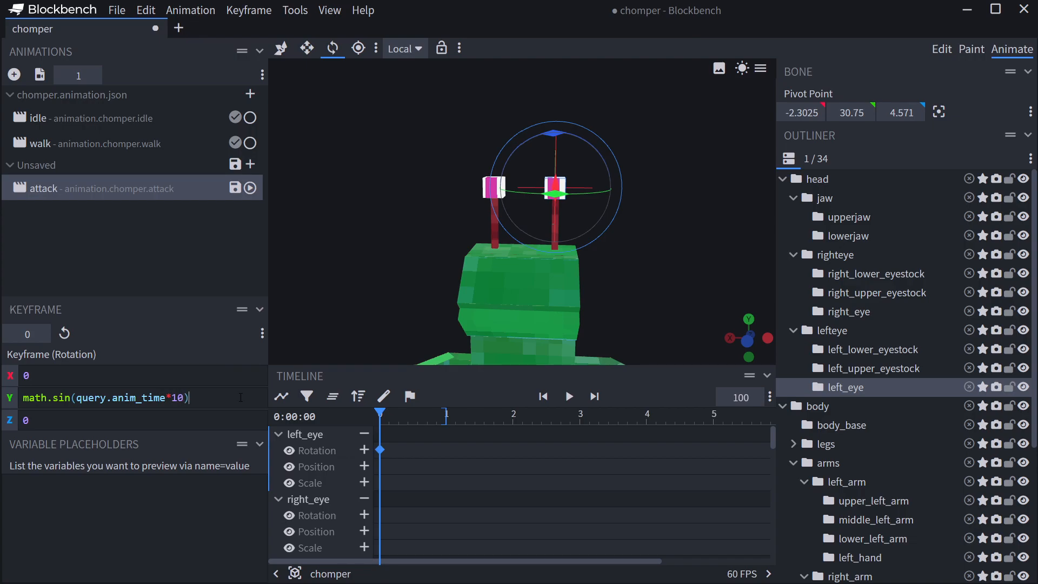
pyautogui.write('*10')
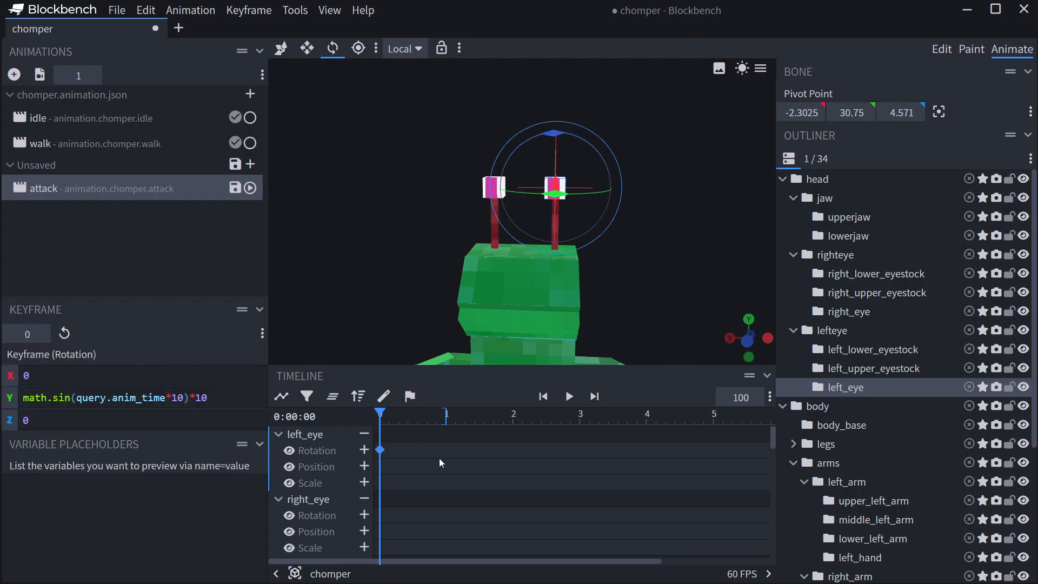
pyautogui.click(568, 397)
pyautogui.write('0')
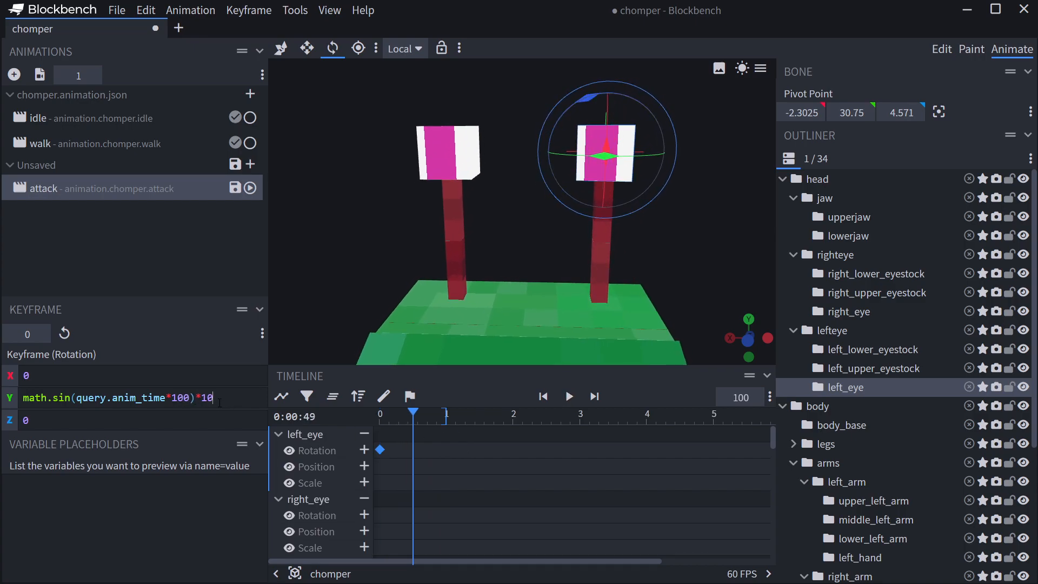
pyautogui.click(567, 396)
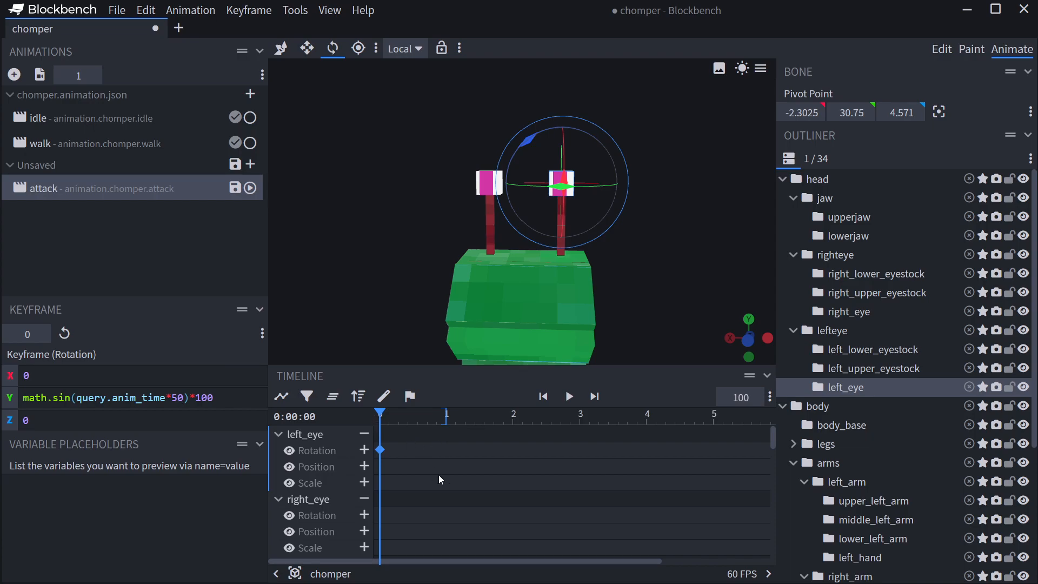
pyautogui.click(567, 396)
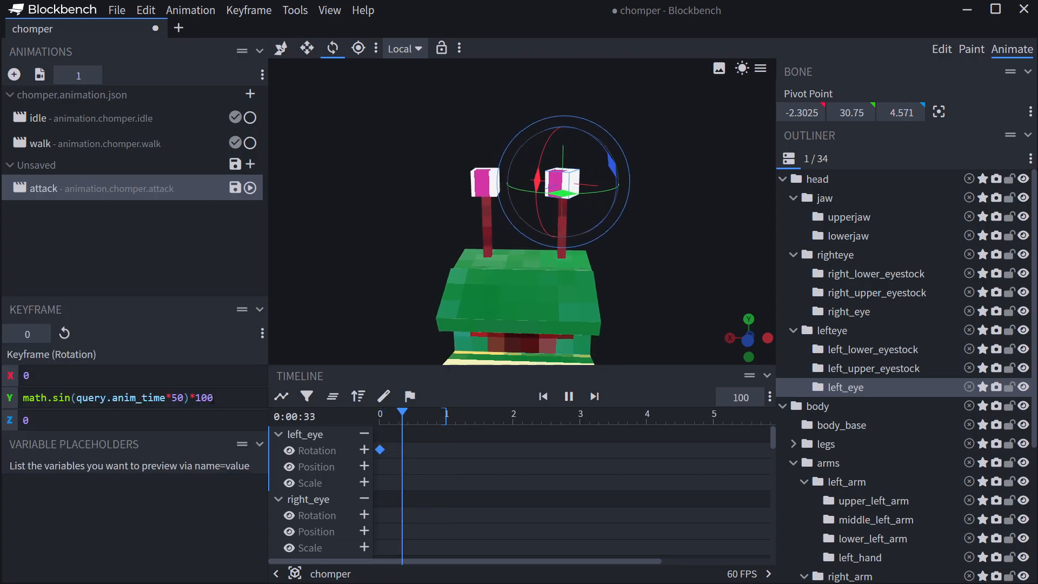
pyautogui.click(568, 396)
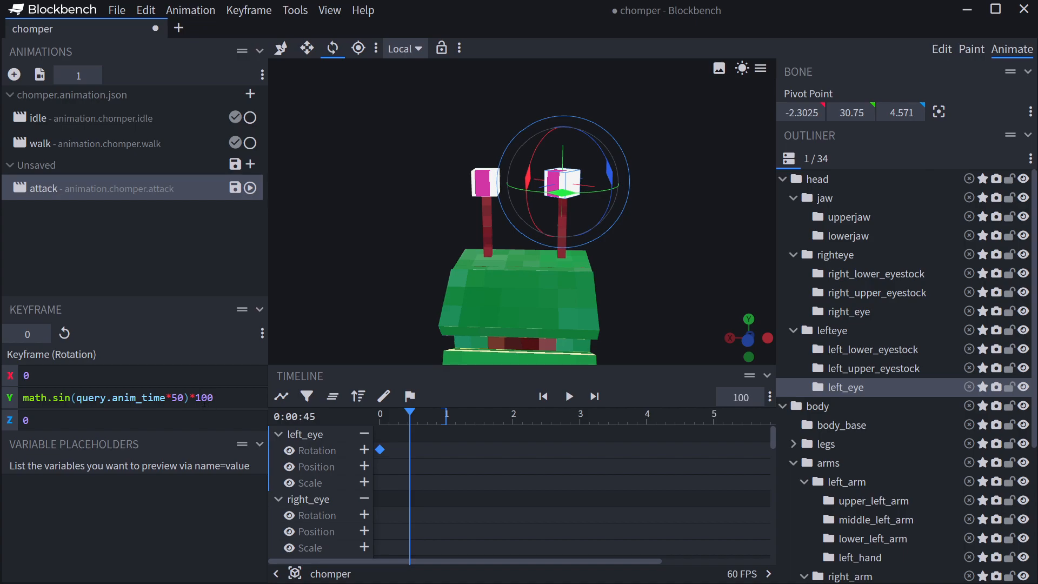
# Step: Set the wobble strength to 25, giving math.sin(query.anim_time*500)*25, and check it
pyautogui.doubleClick(206, 398)
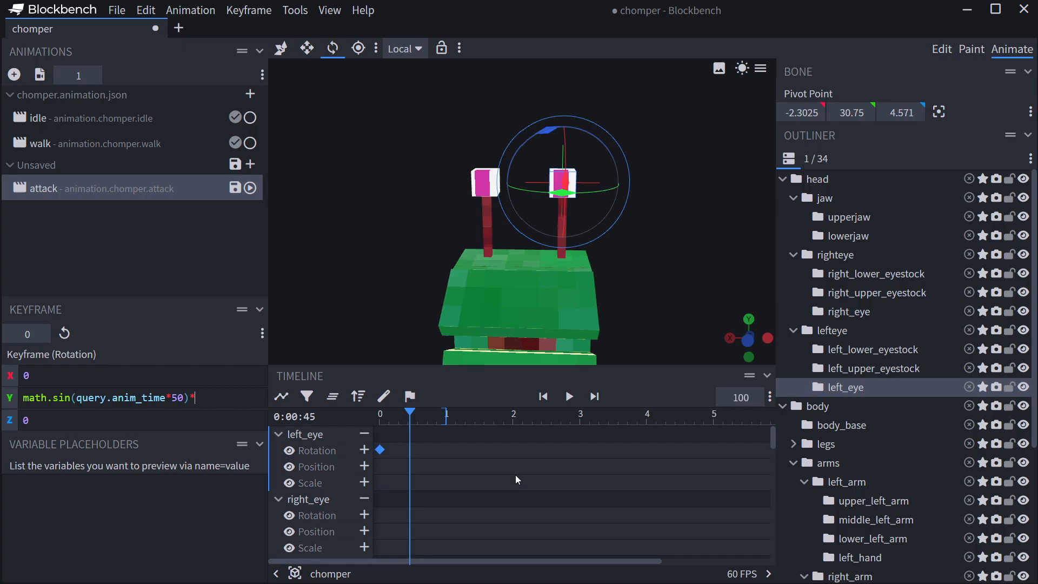
pyautogui.write('25')
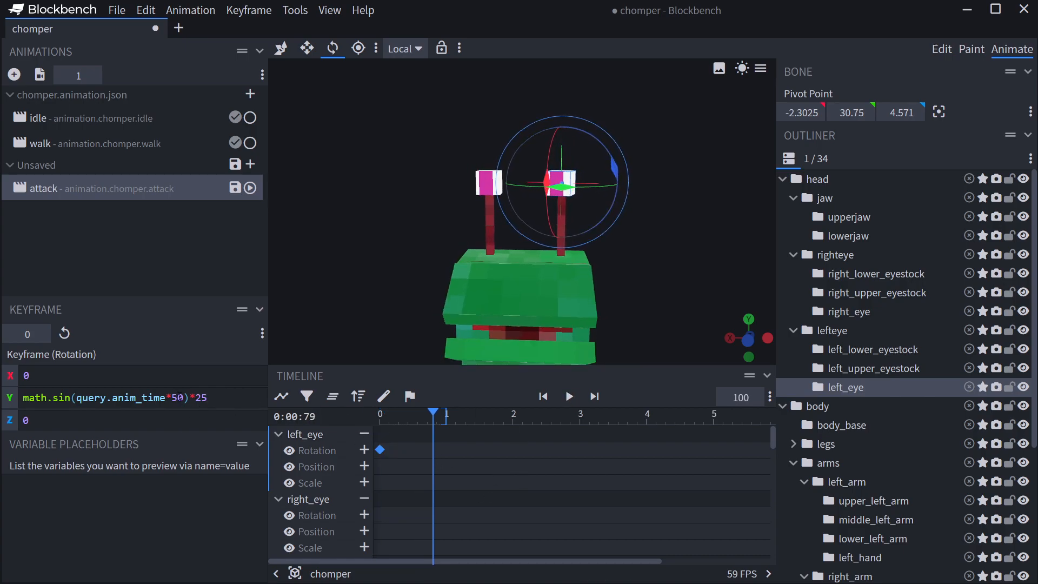
pyautogui.click(845, 311)
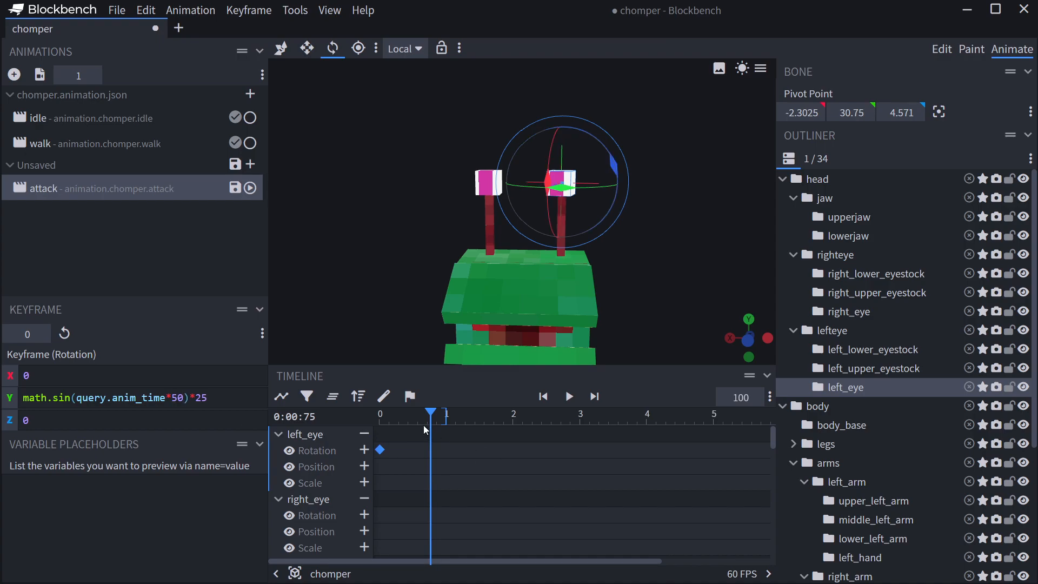
pyautogui.click(568, 397)
pyautogui.write('0')
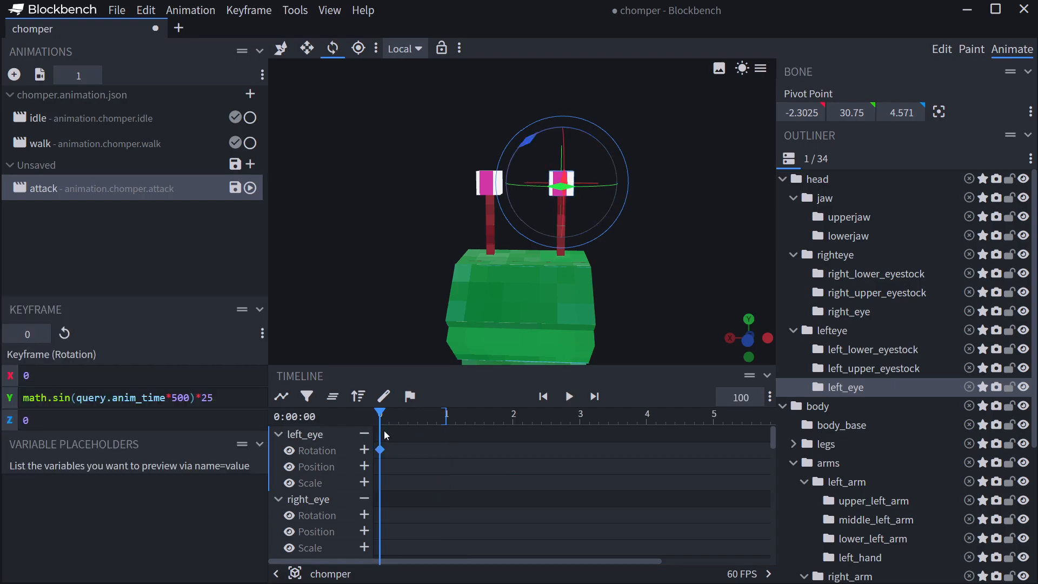
pyautogui.moveTo(568, 496)
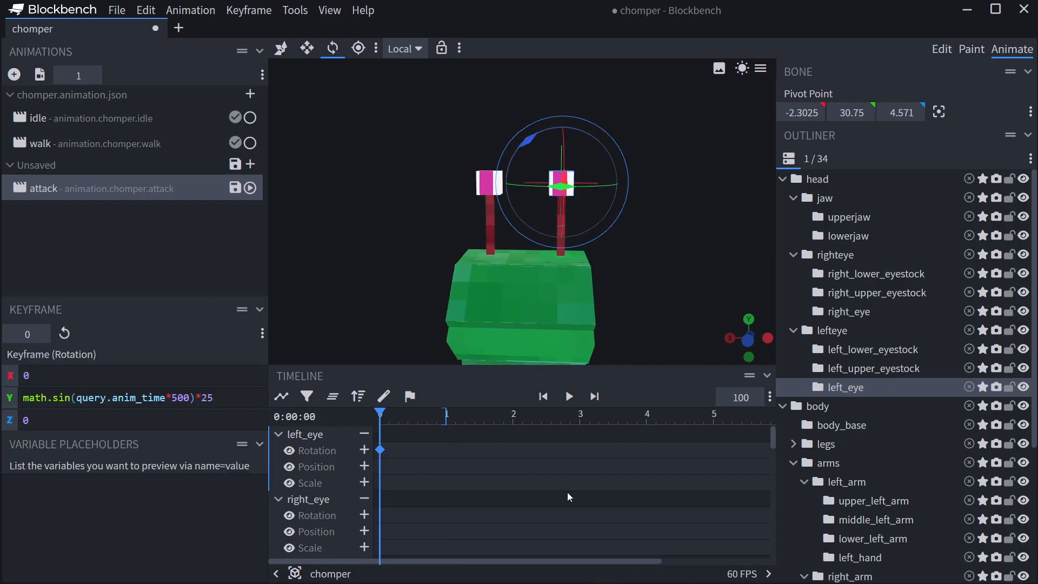
pyautogui.doubleClick(181, 397)
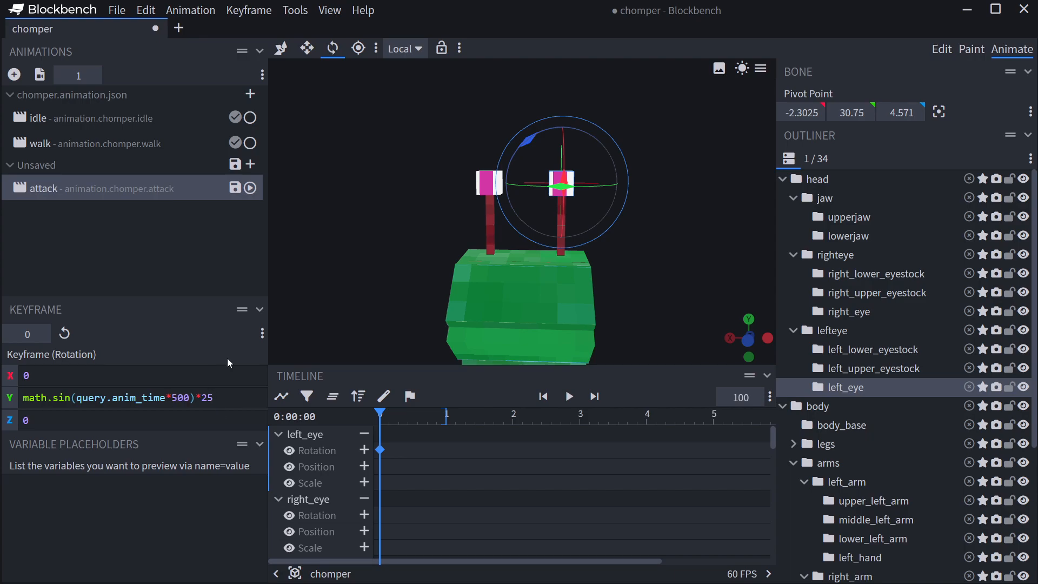
pyautogui.doubleClick(207, 398)
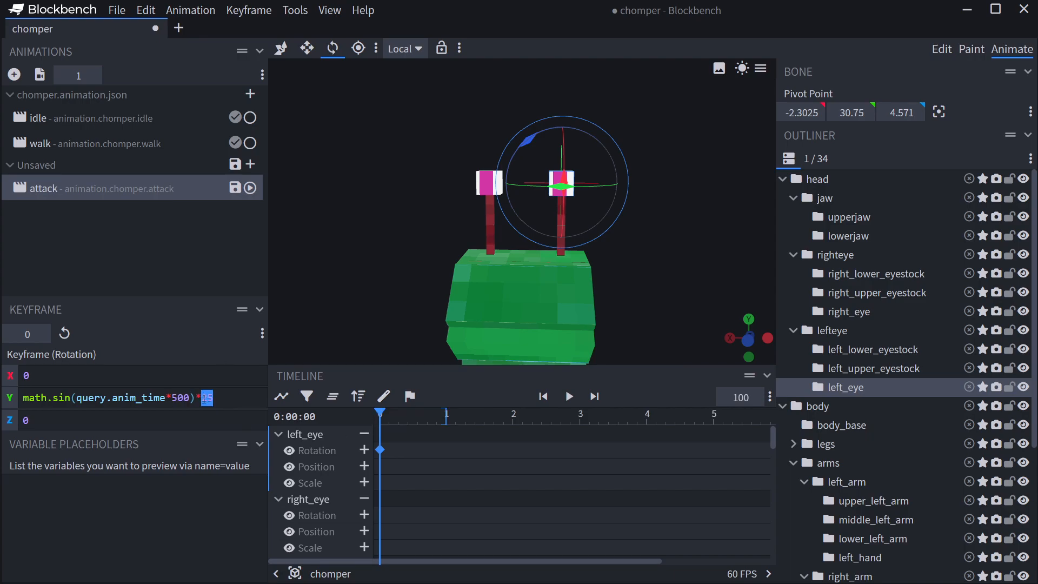
pyautogui.click(568, 396)
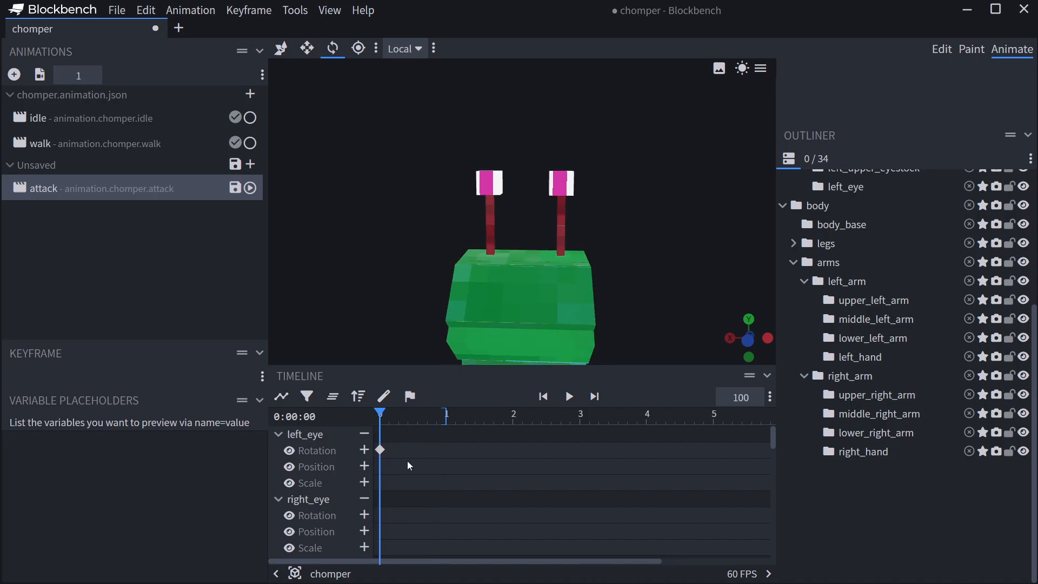
# Step: Select the left eye's rotation keyframe and preview its wobble
pyautogui.click(380, 451)
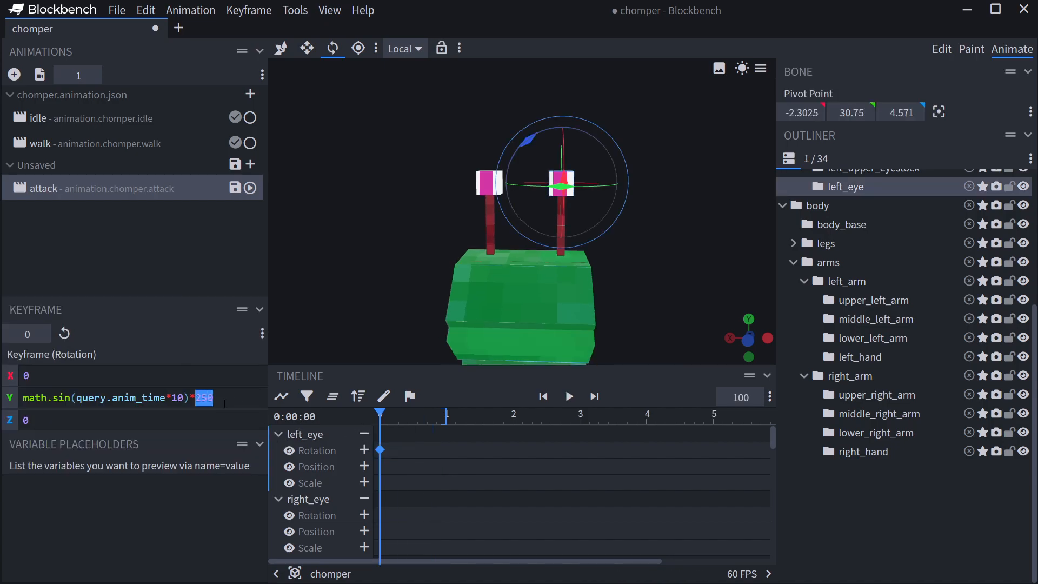
pyautogui.click(567, 396)
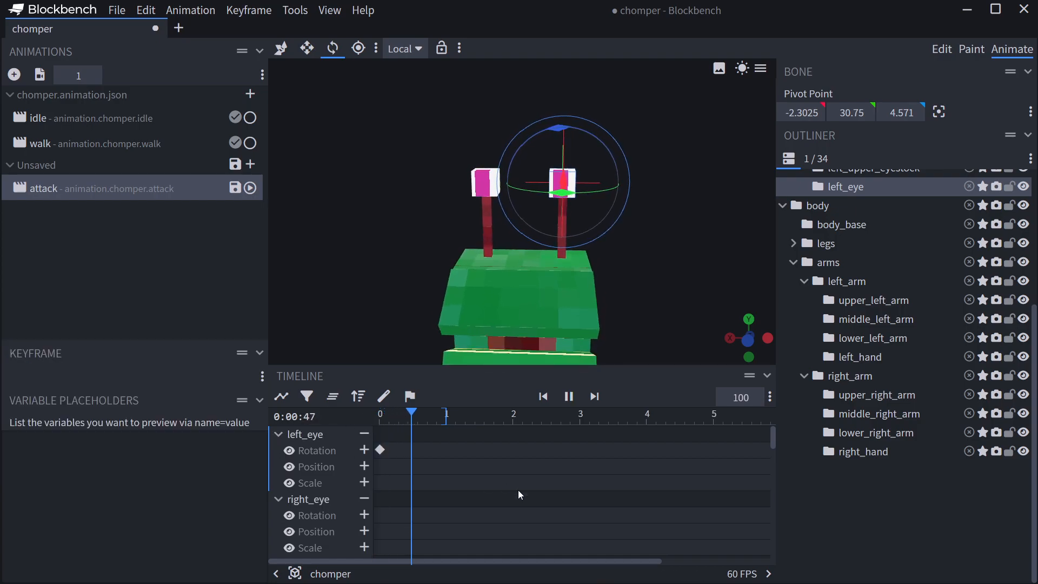
pyautogui.click(567, 396)
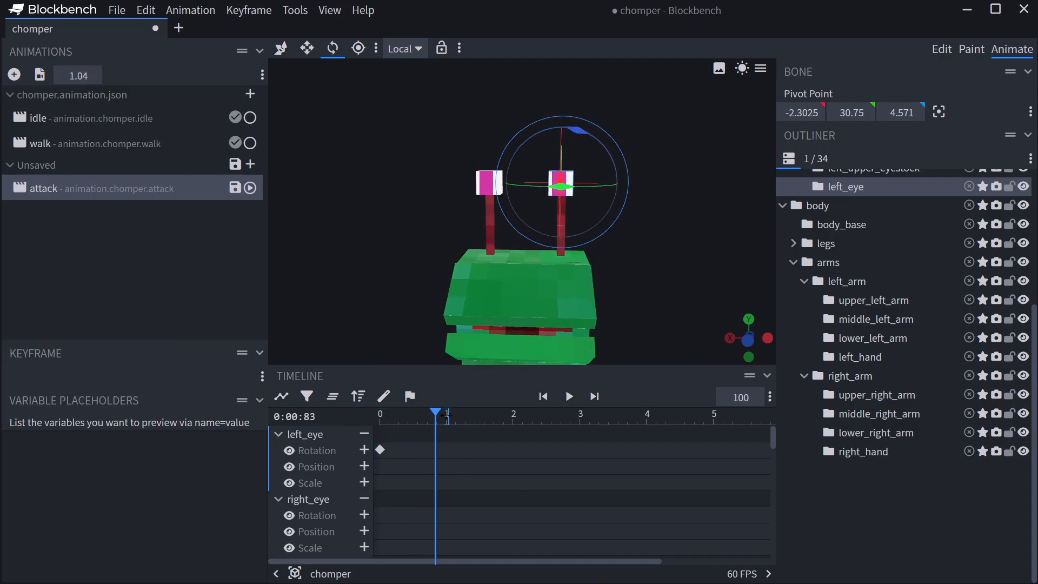
# Step: Give the right eye a mirrored -math.sin(query.anim_time*35)*25 Y rotation and preview both eyes
pyautogui.click(380, 449)
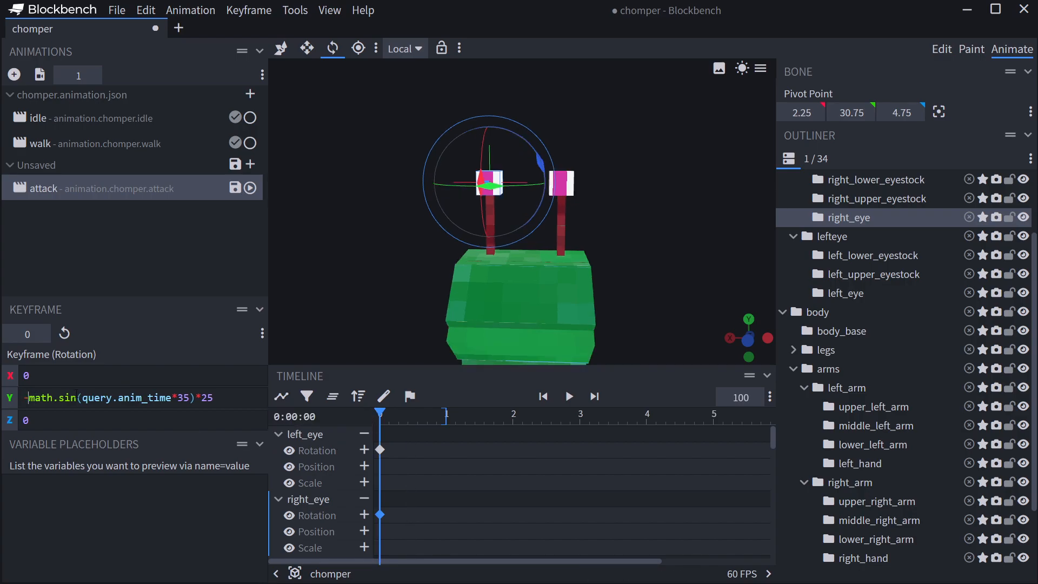
pyautogui.click(567, 396)
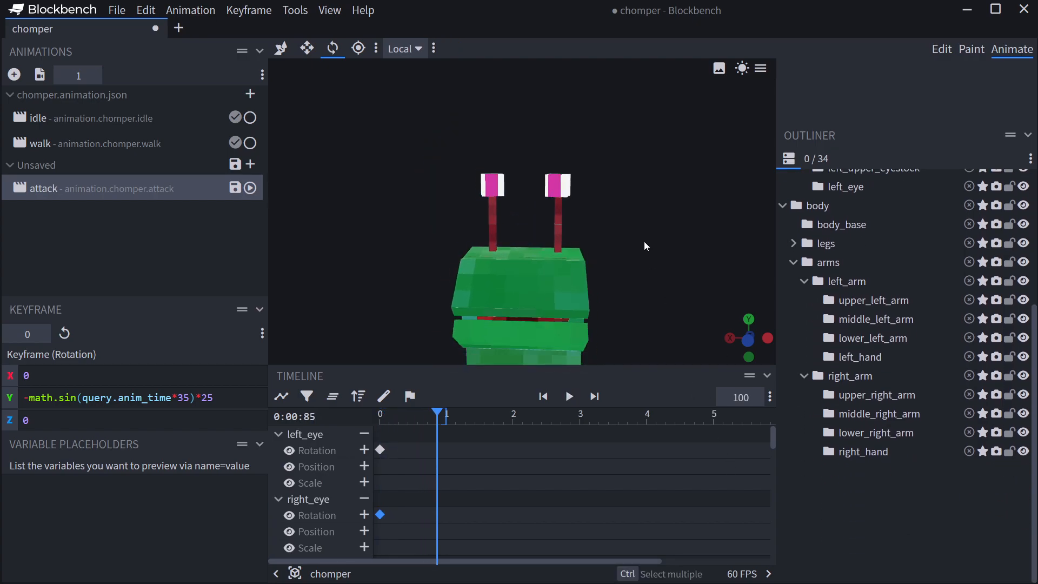
pyautogui.click(568, 396)
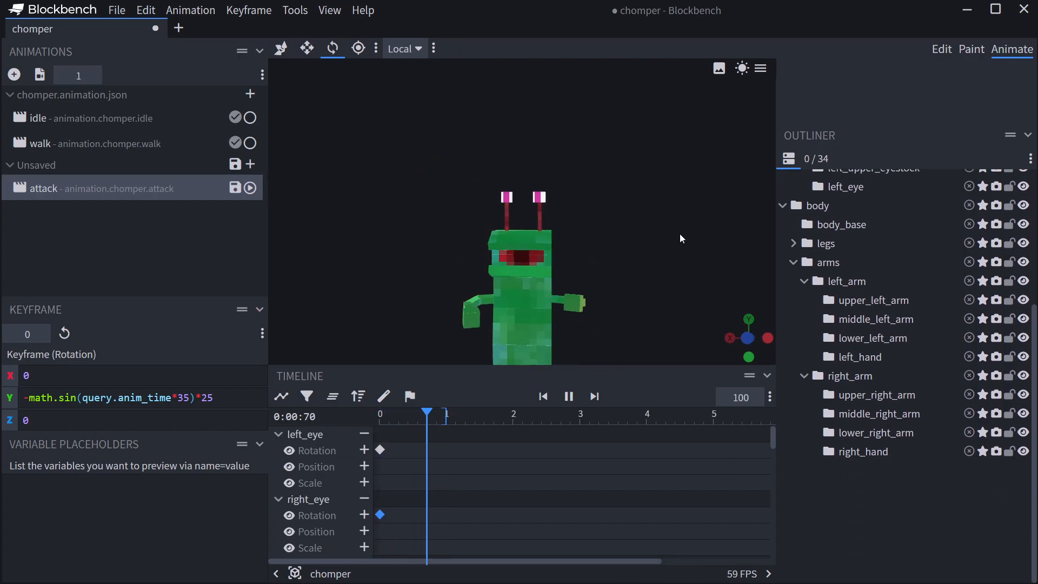
pyautogui.click(568, 396)
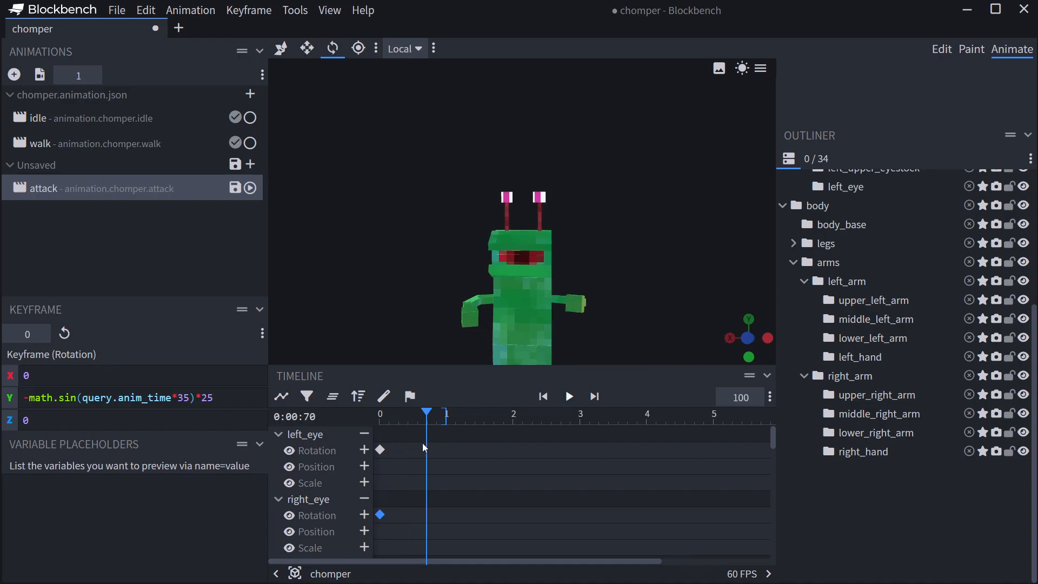
pyautogui.moveTo(427, 412); pyautogui.dragTo(383, 412)
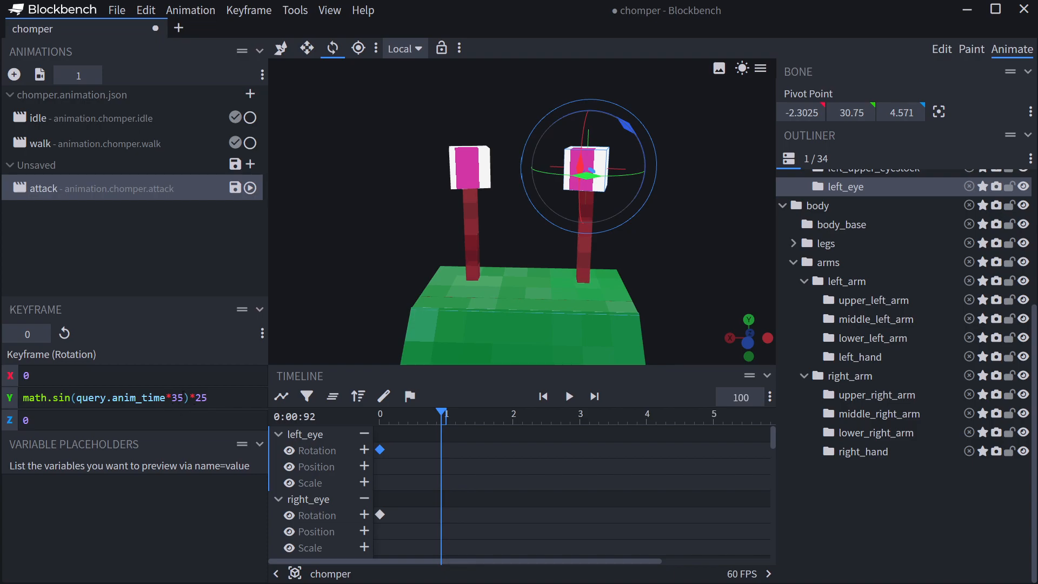
pyautogui.moveTo(442, 410); pyautogui.dragTo(451, 411)
pyautogui.write('2')
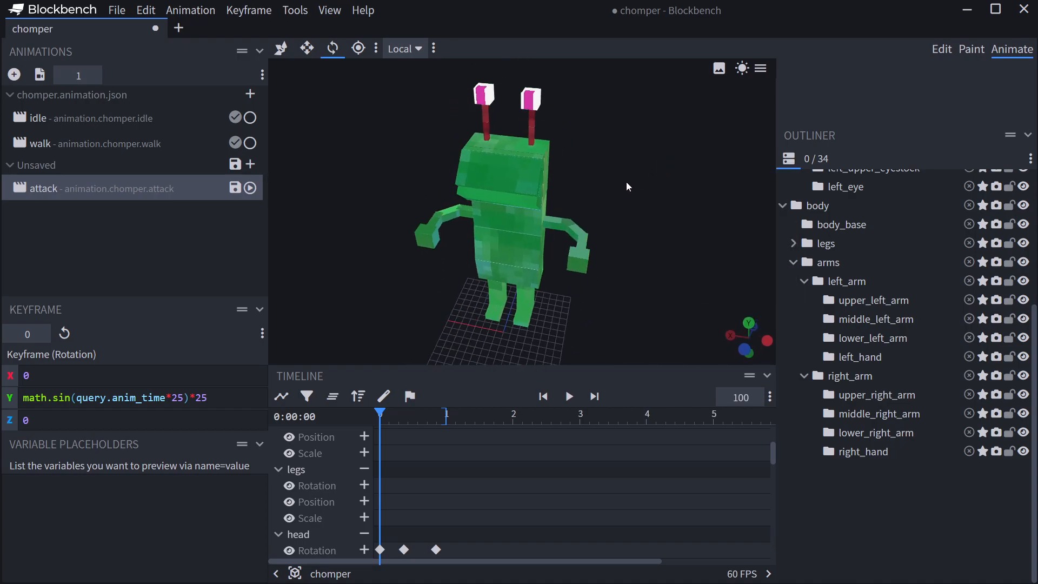
# Step: Play the attack animation twice to review it, then save it to chomper.animation.json
pyautogui.click(568, 396)
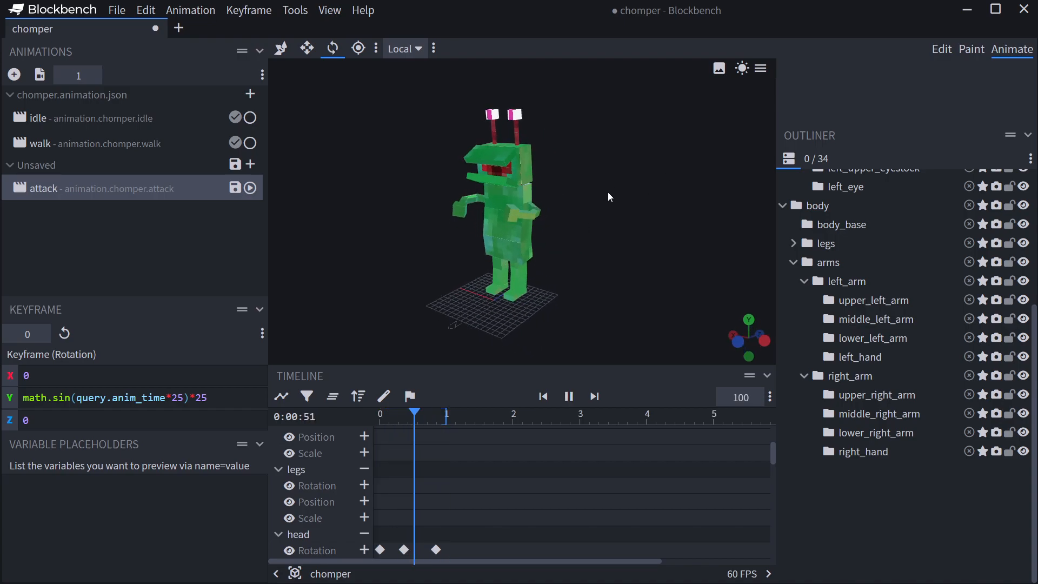
pyautogui.click(567, 395)
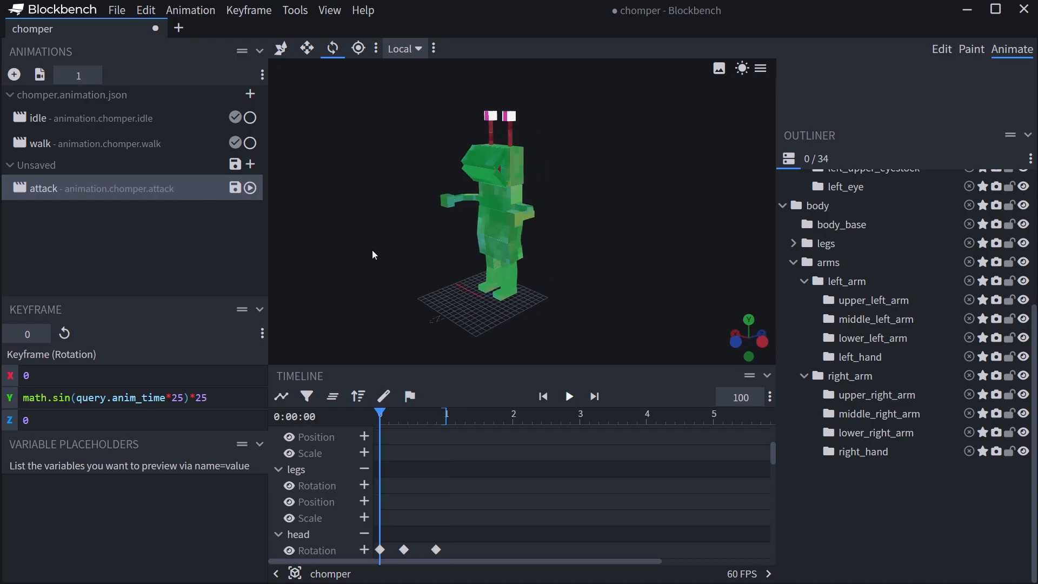
pyautogui.click(568, 396)
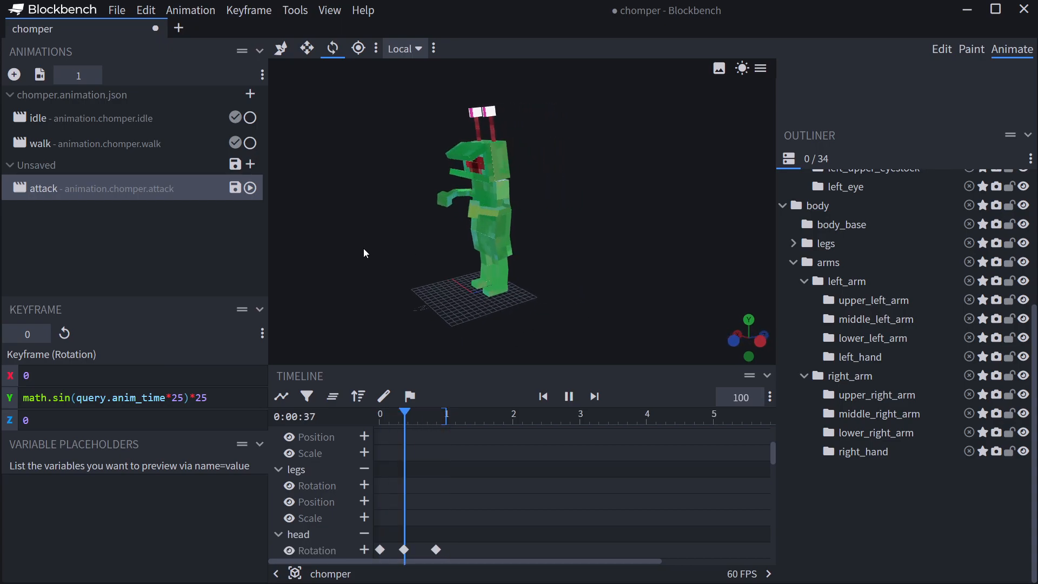
pyautogui.click(567, 396)
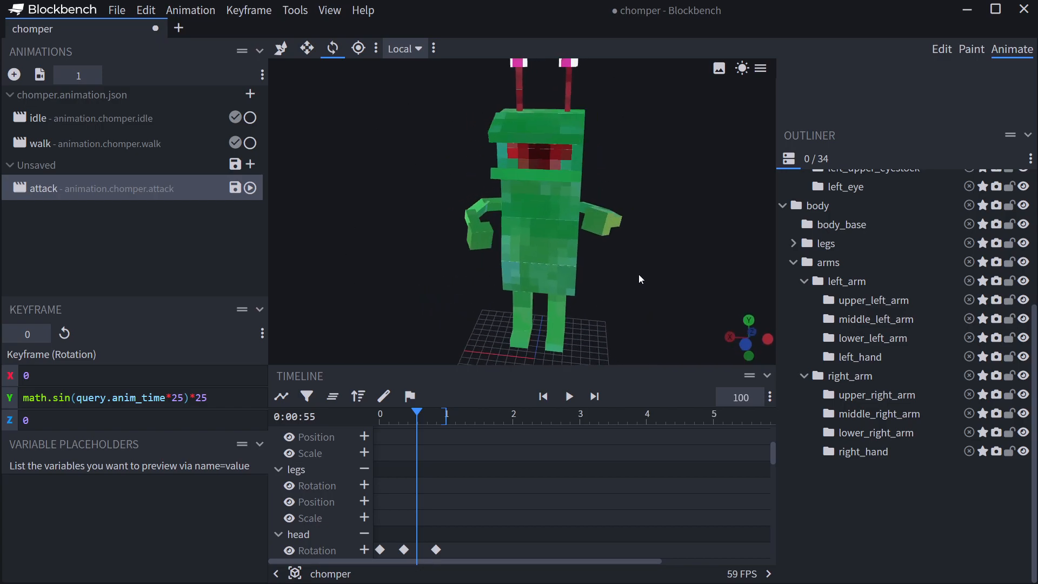
pyautogui.click(569, 396)
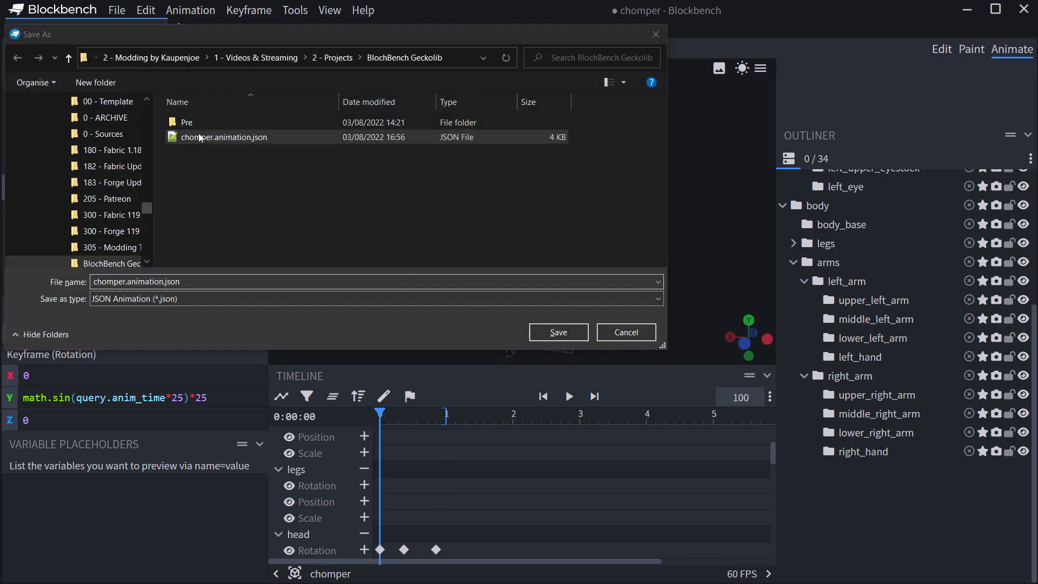
pyautogui.click(558, 331)
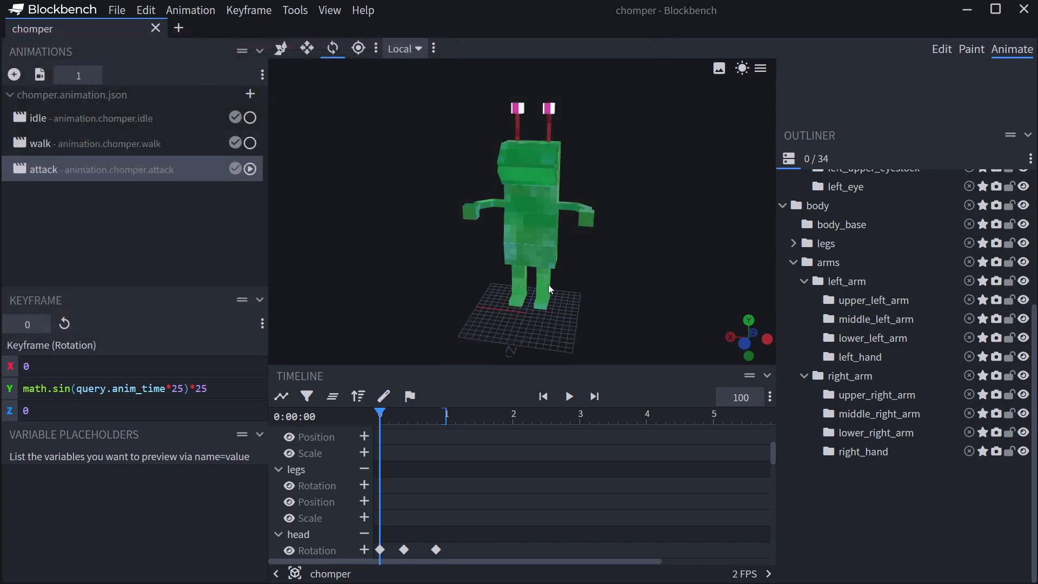